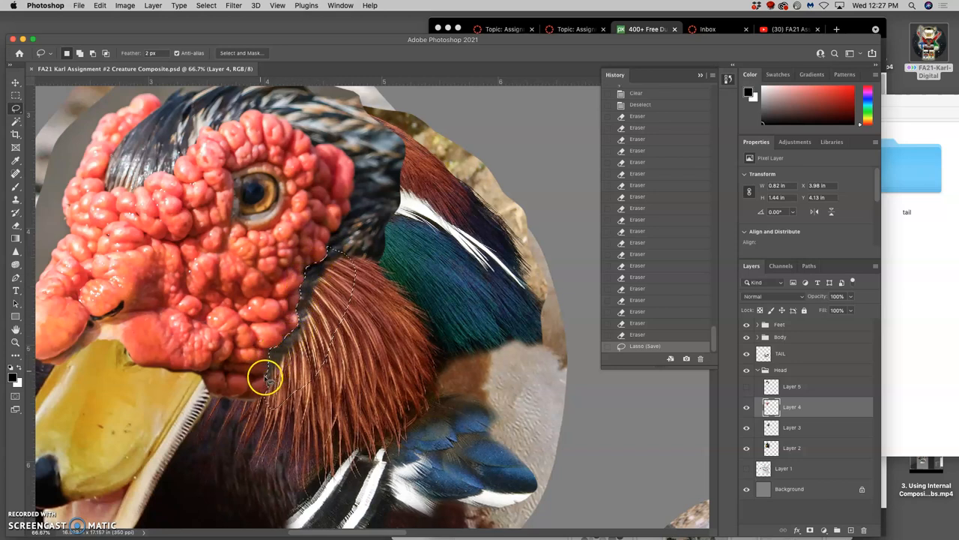
Step: Erase the lassoed skin/feather edge on Layer 4, then toggle Layer 4 off and on to compare
left_click(15, 227)
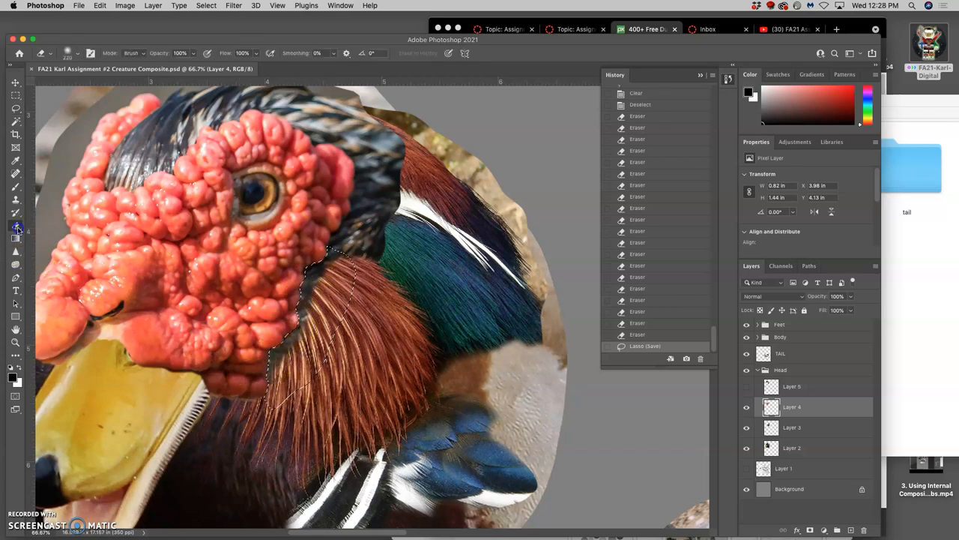
mouse_move(322, 281)
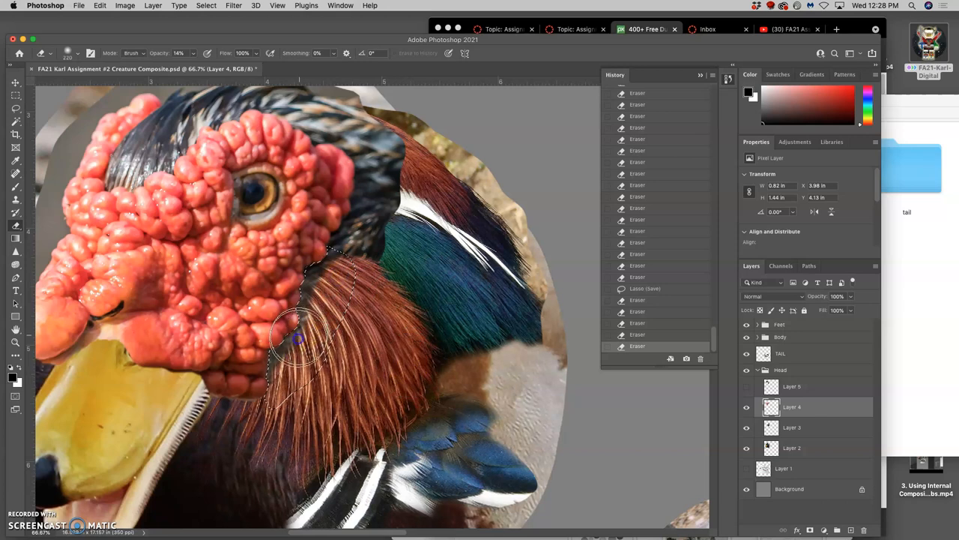
mouse_move(328, 283)
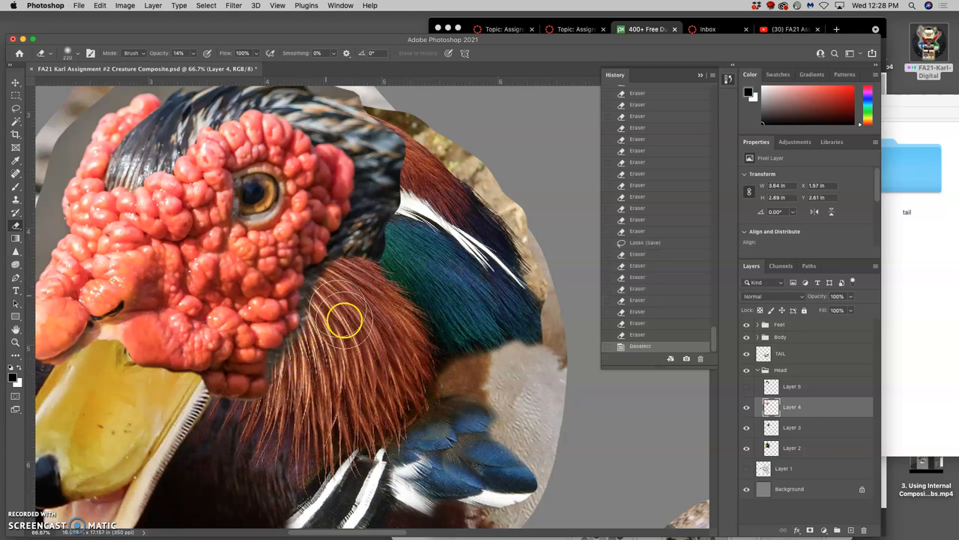
left_click(746, 407)
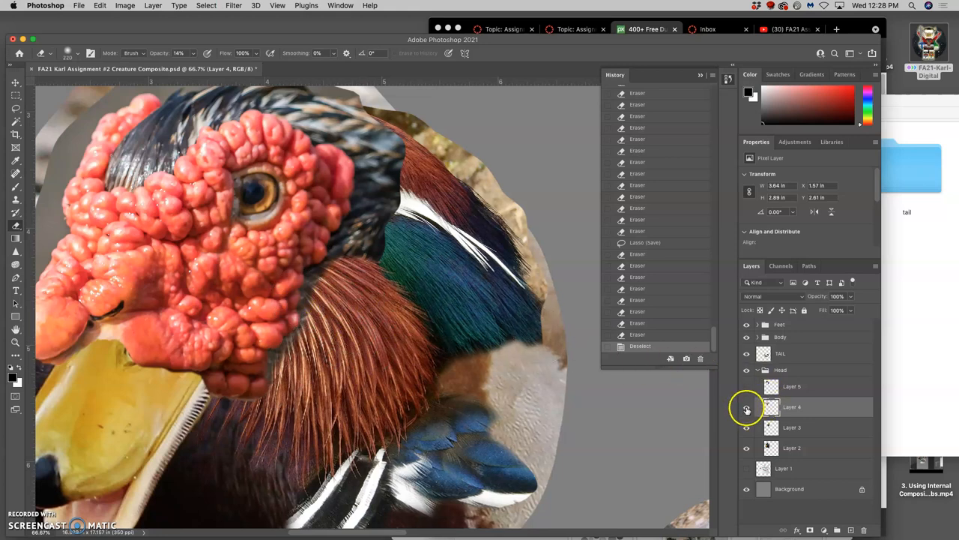
left_click(746, 406)
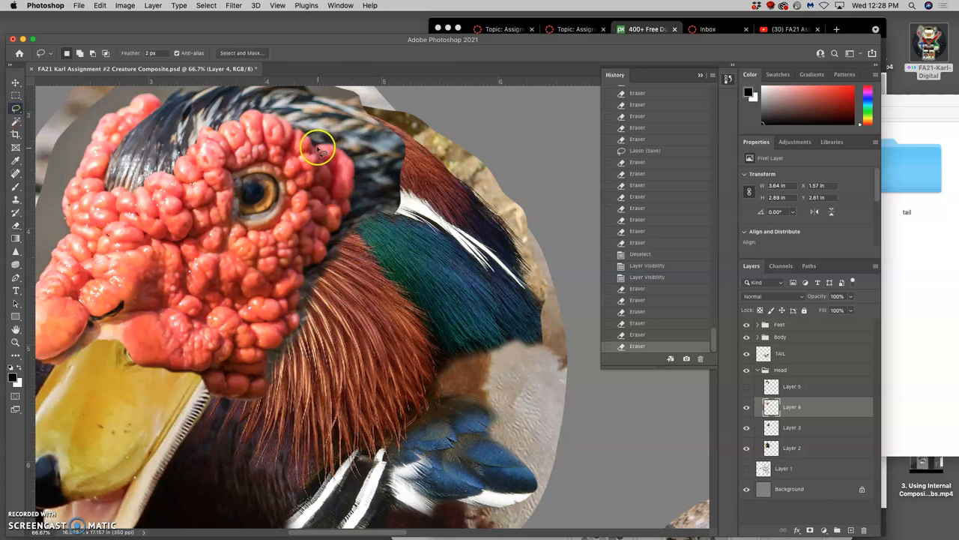
mouse_move(303, 155)
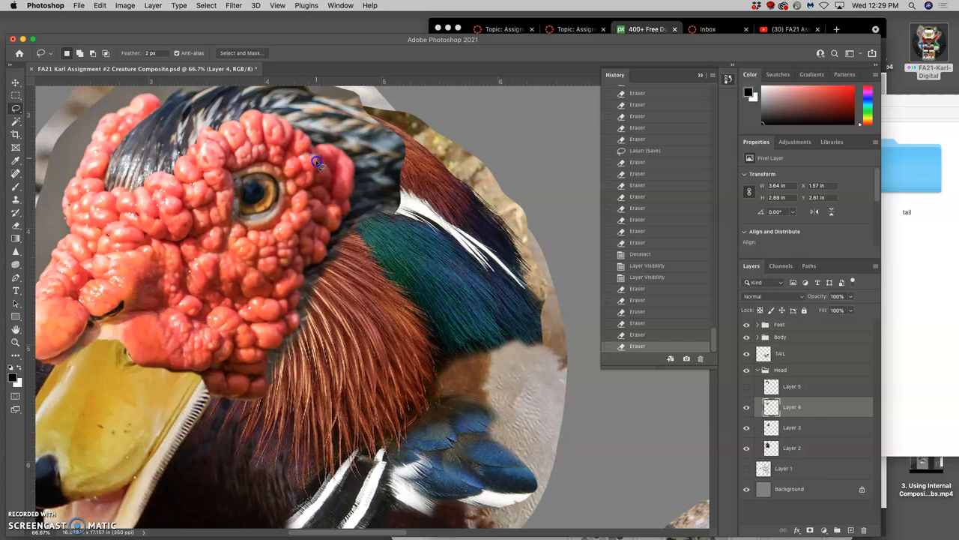
mouse_move(320, 171)
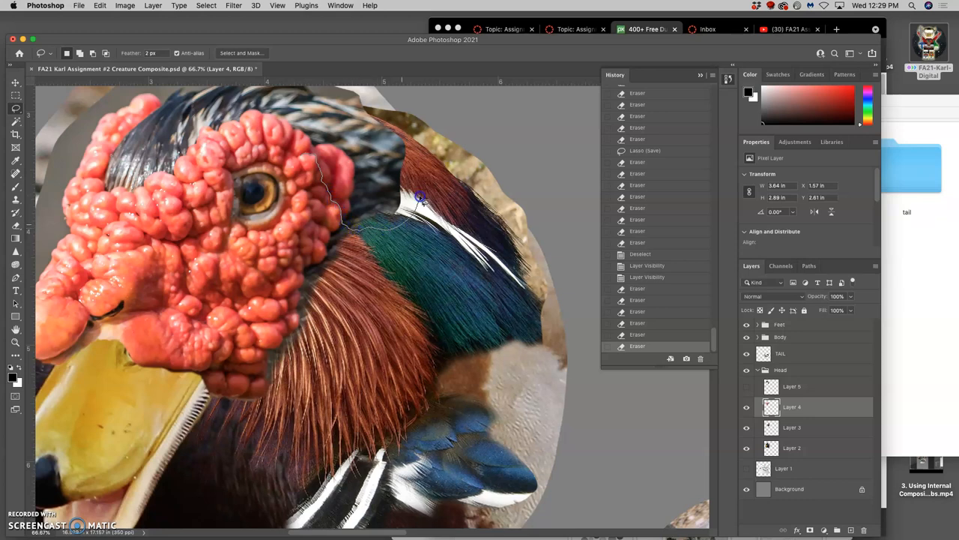
Step: Lasso the crown patch above the eye and erase inside it at 23% opacity
left_click_drag(419, 199, 249, 93)
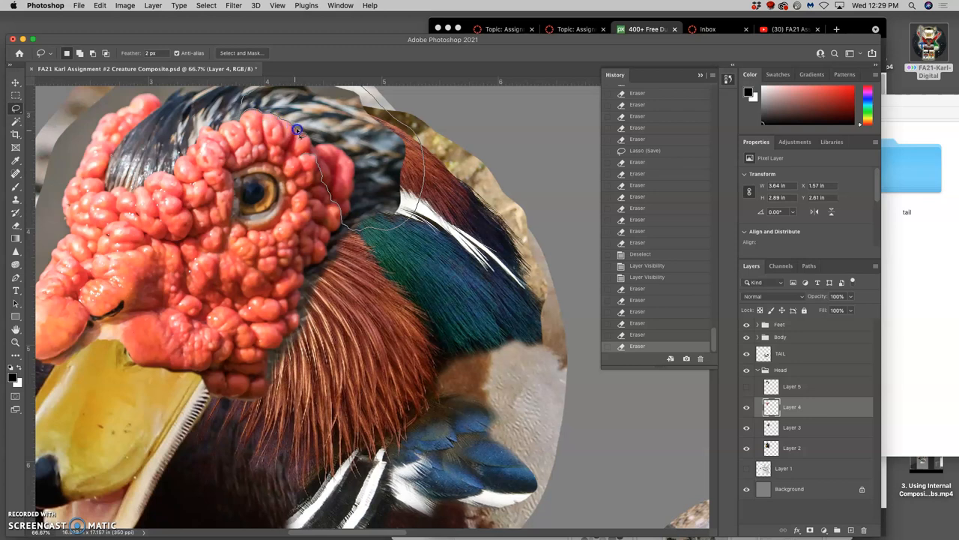
mouse_move(314, 146)
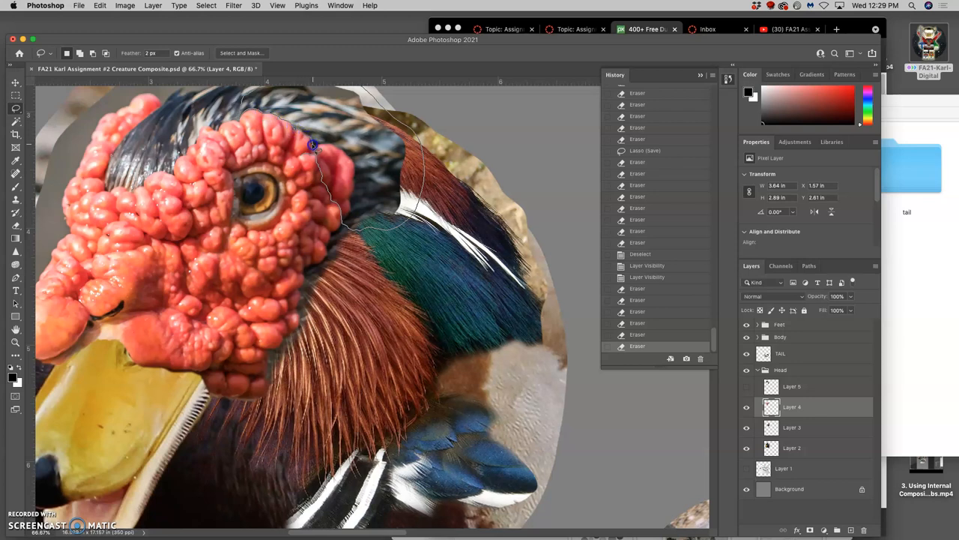
mouse_move(396, 255)
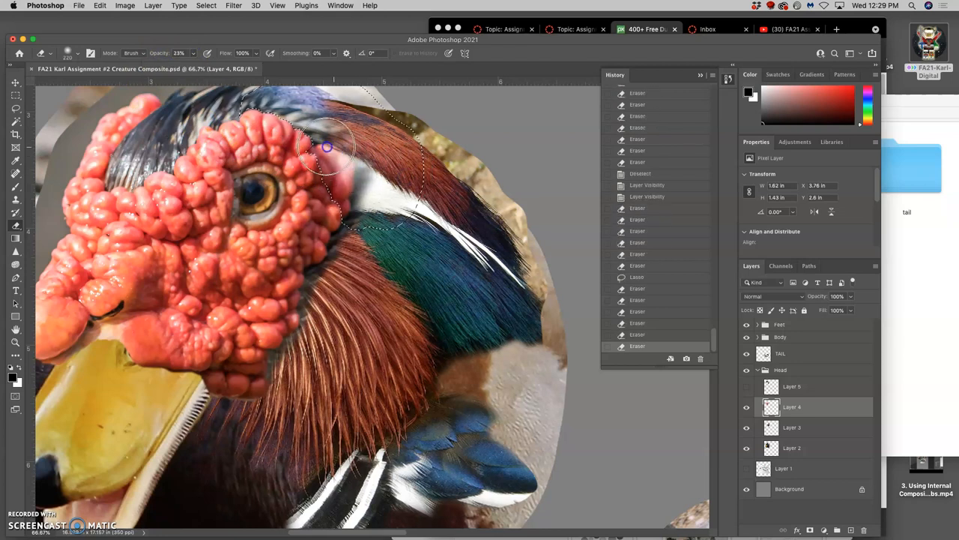
left_click(339, 185)
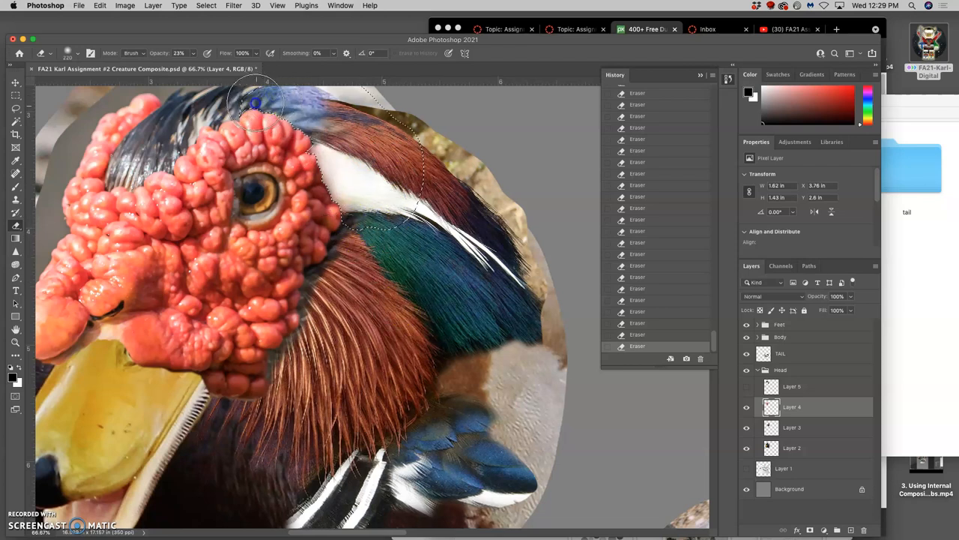
mouse_move(270, 311)
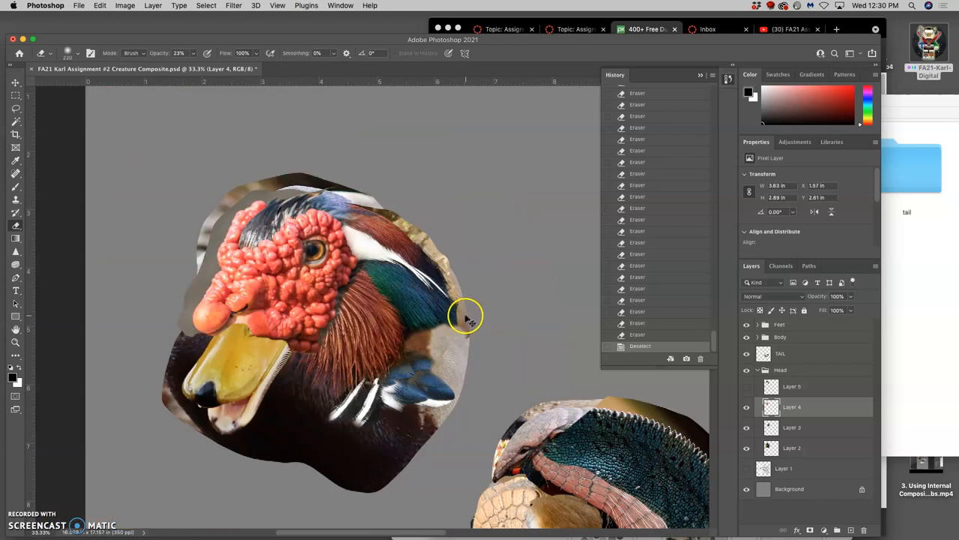
mouse_move(367, 314)
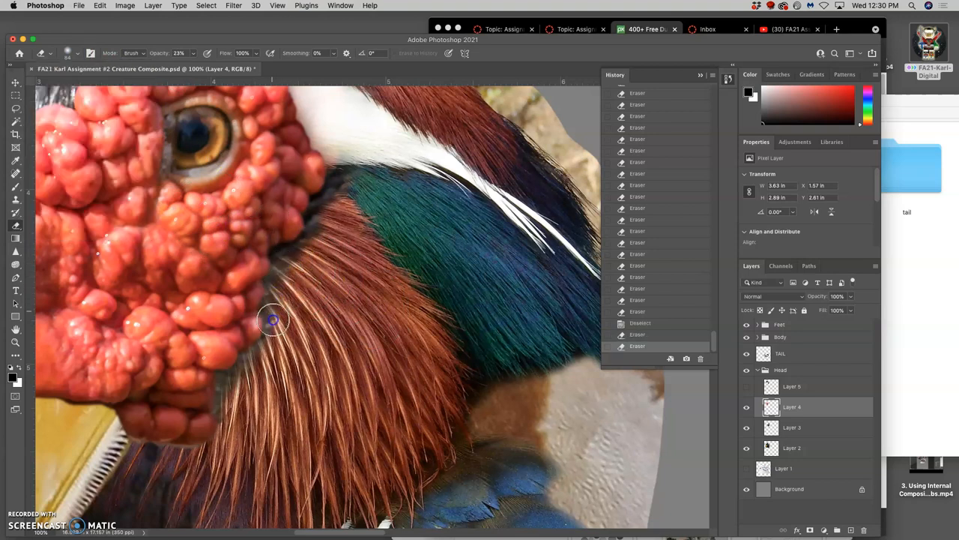
mouse_move(284, 253)
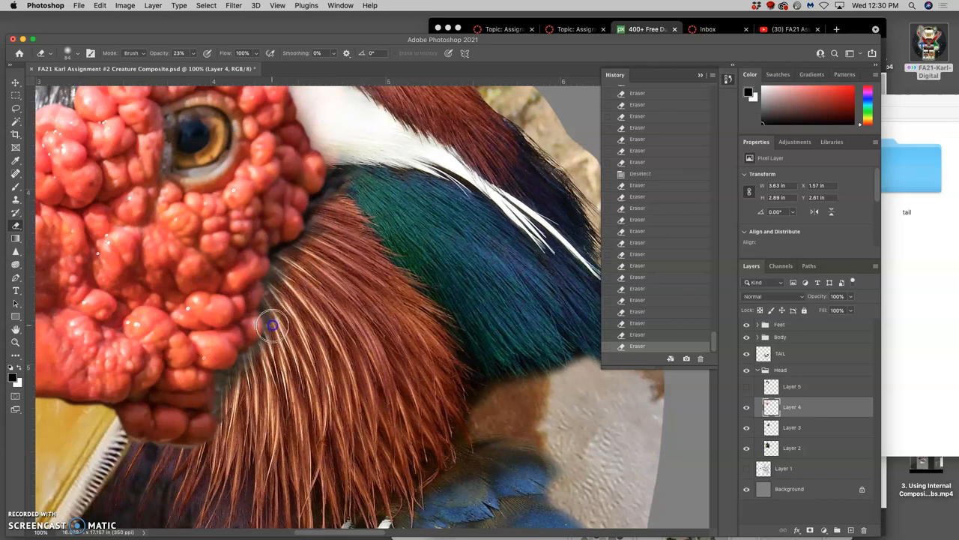
mouse_move(272, 294)
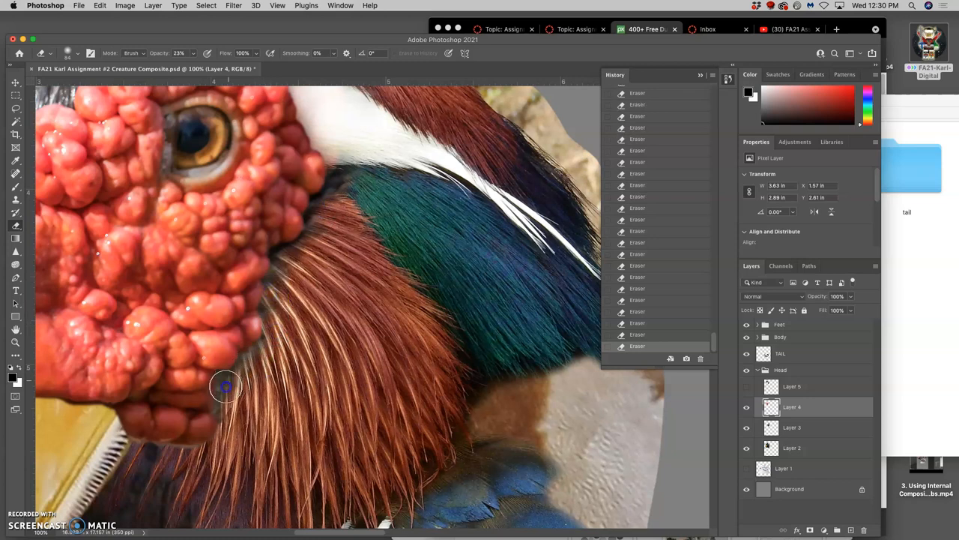
mouse_move(360, 408)
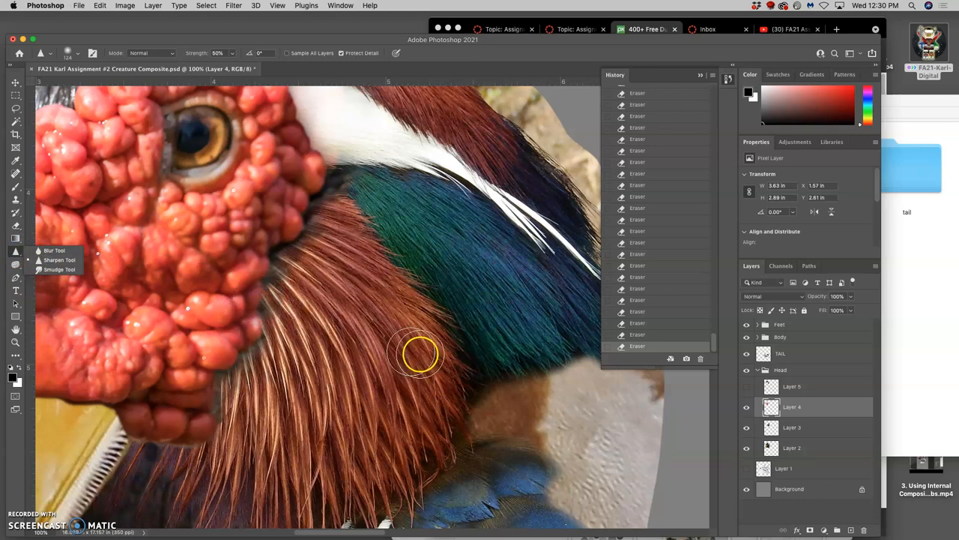
mouse_move(303, 321)
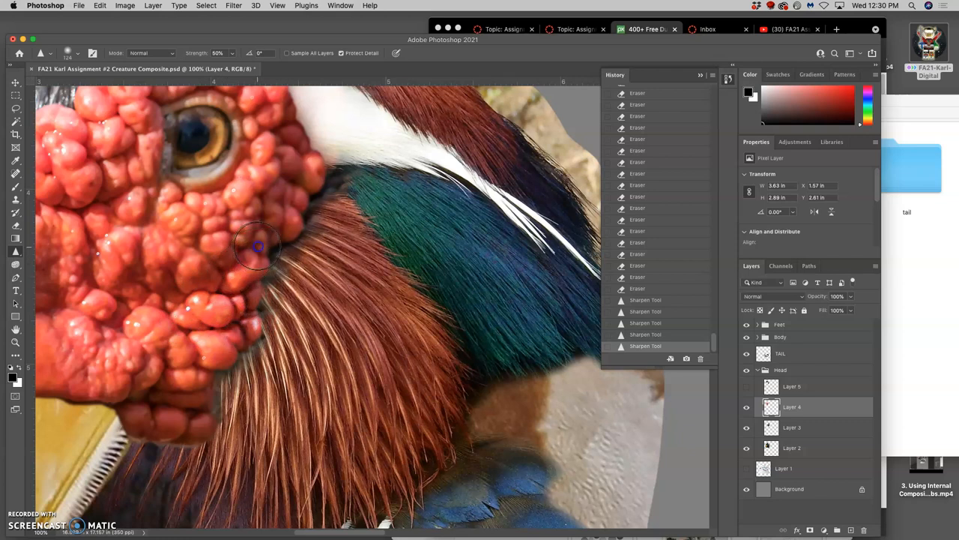
mouse_move(213, 370)
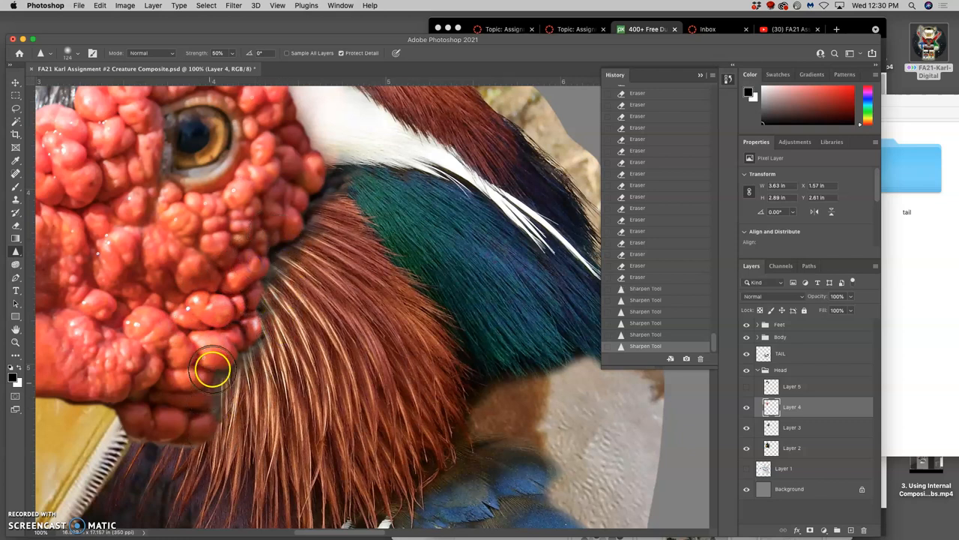
mouse_move(303, 183)
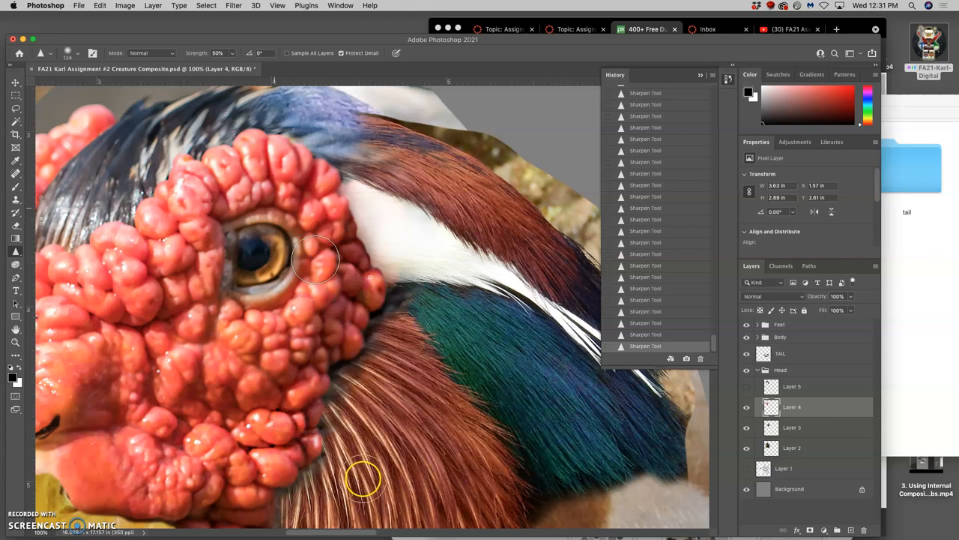
mouse_move(652, 319)
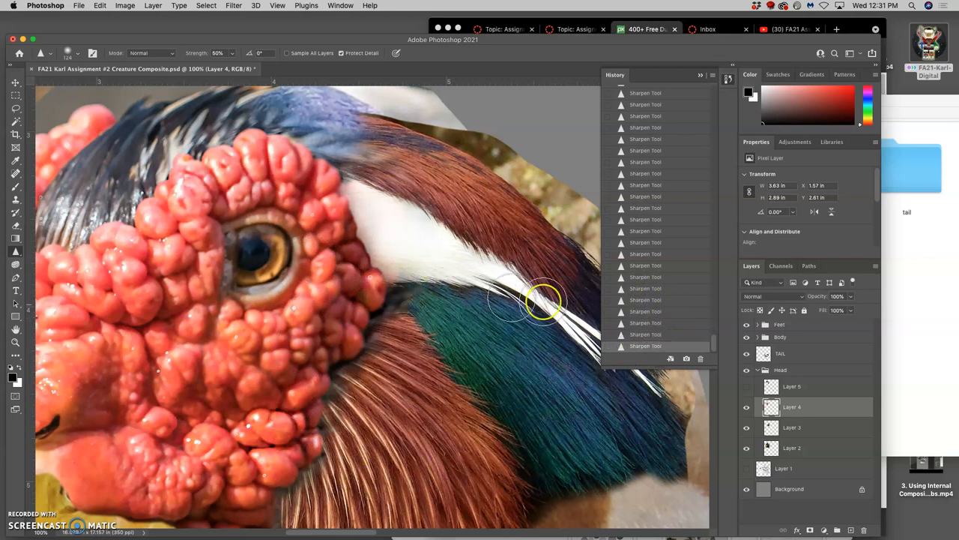
mouse_move(700, 169)
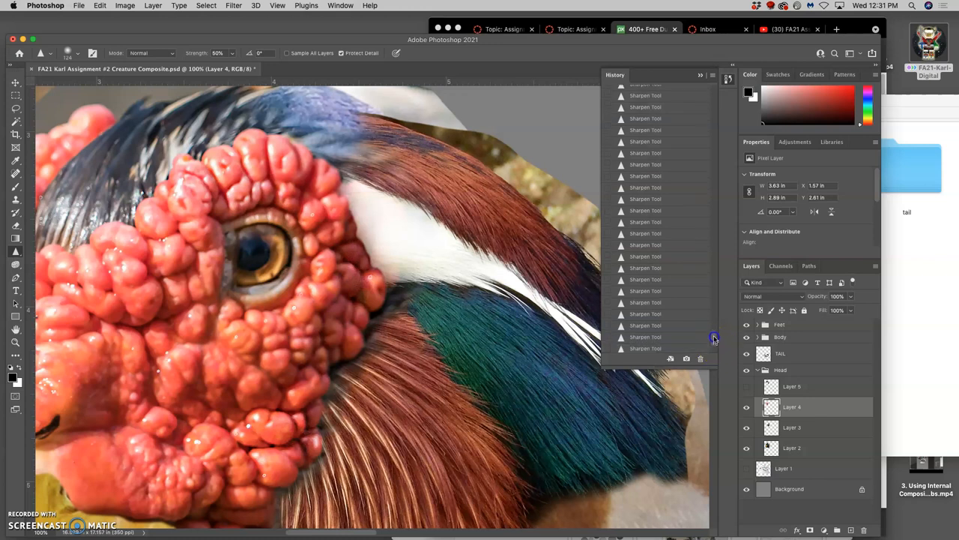
scroll("up", 3)
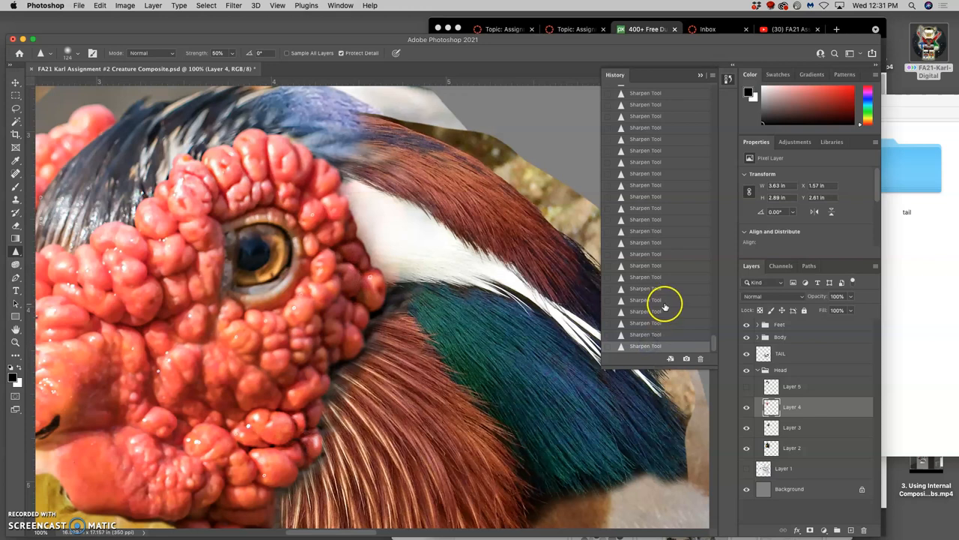
scroll("up", 3)
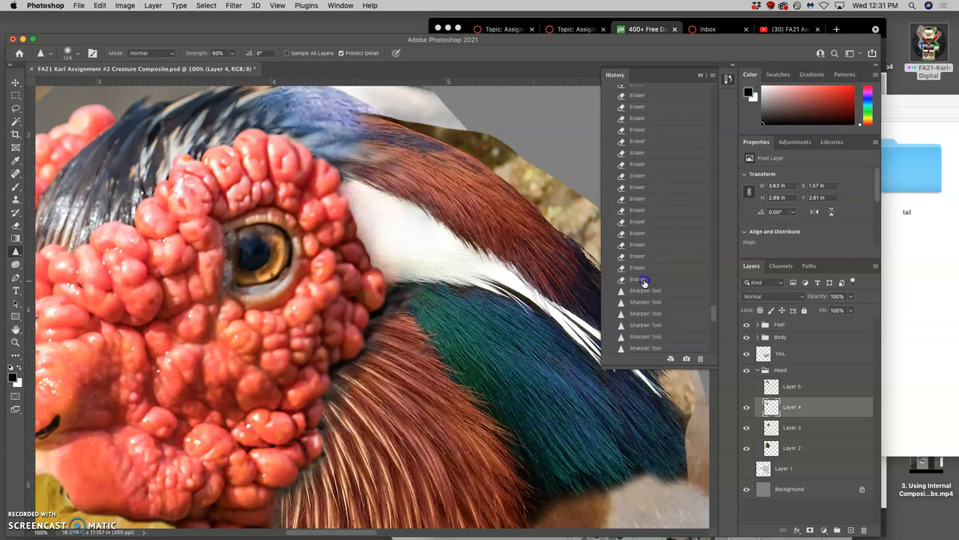
scroll("down", 3)
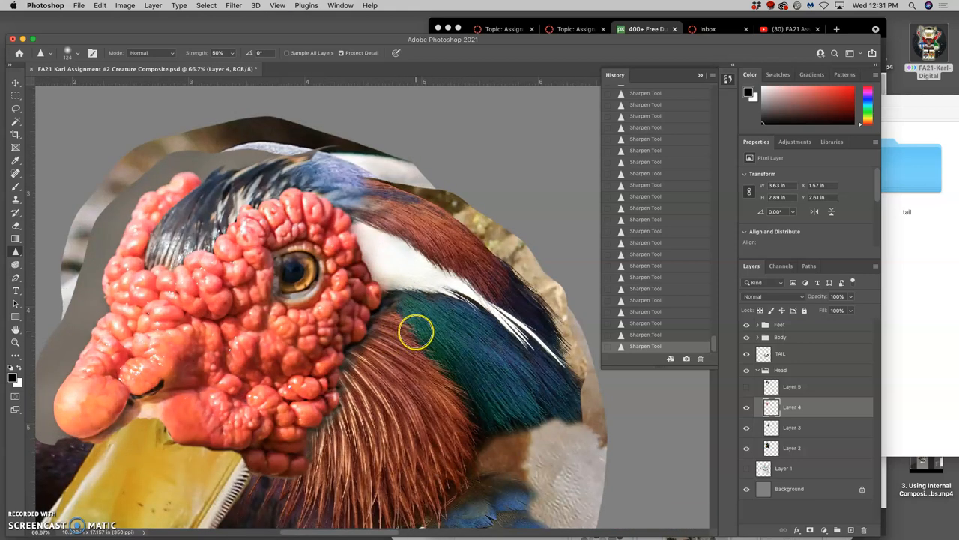
mouse_move(320, 359)
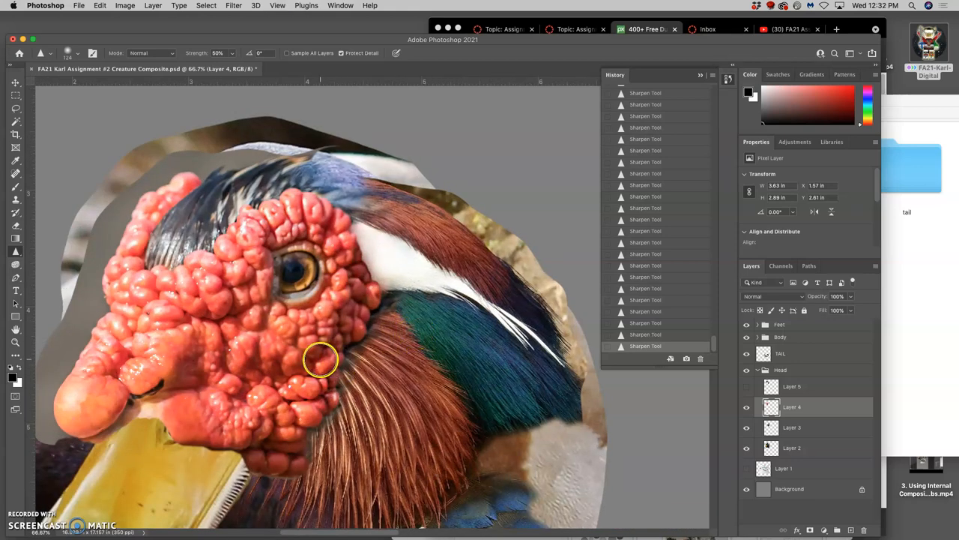
mouse_move(185, 212)
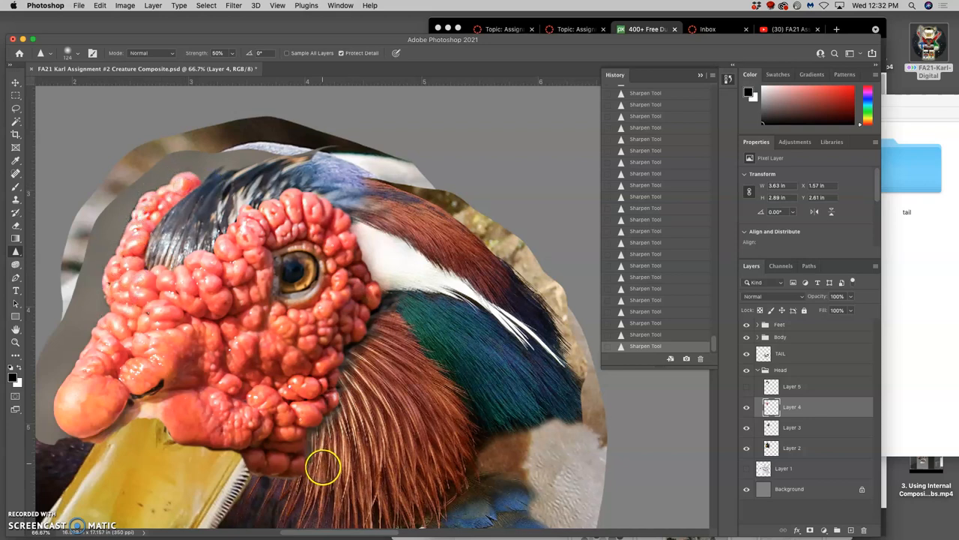
left_click(15, 109)
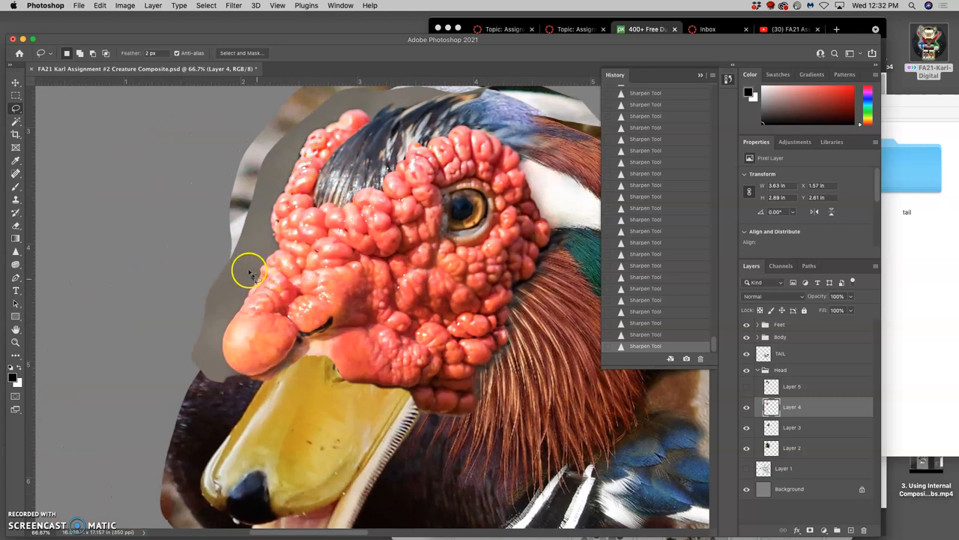
Step: Select and delete the grey backdrop beside the head, reverting to an earlier history state
left_click(15, 121)
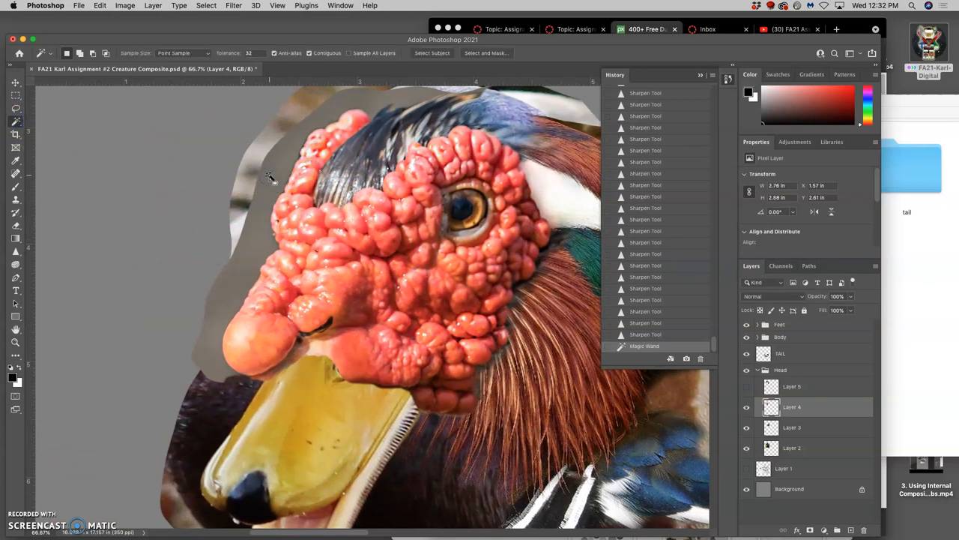
left_click(278, 253)
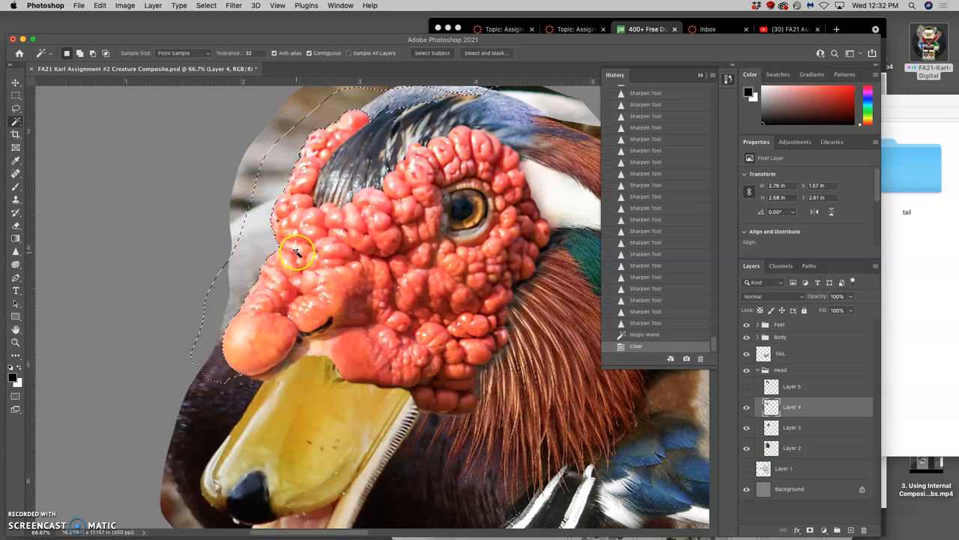
mouse_move(150, 210)
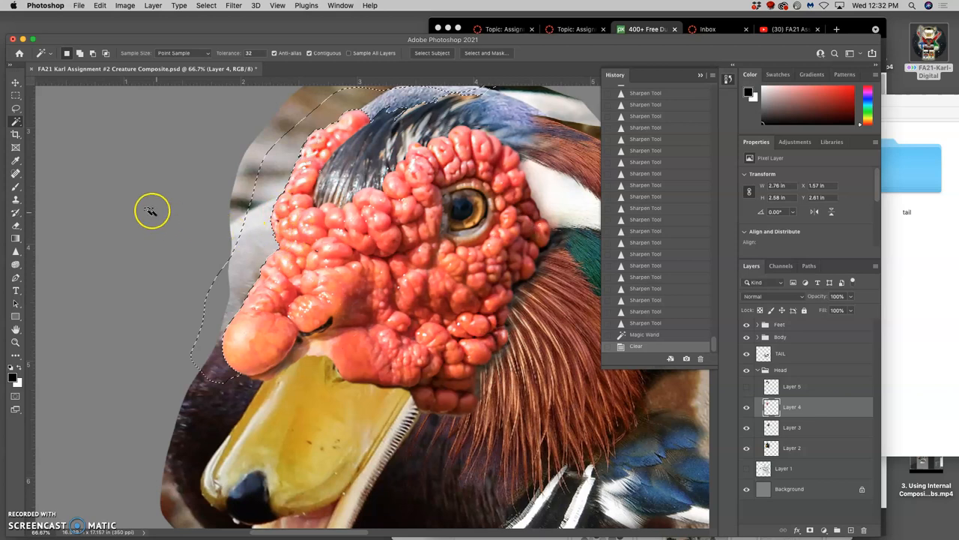
left_click(15, 108)
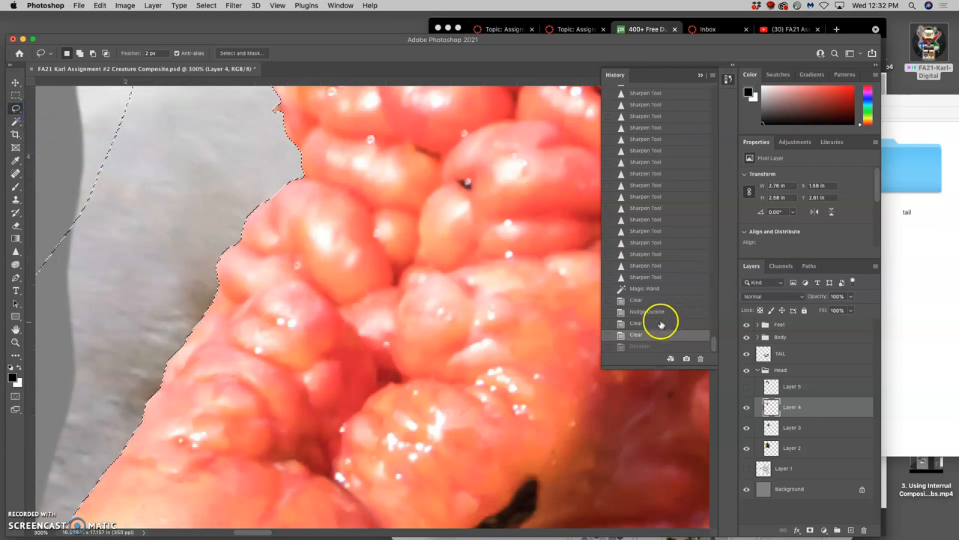
left_click(636, 300)
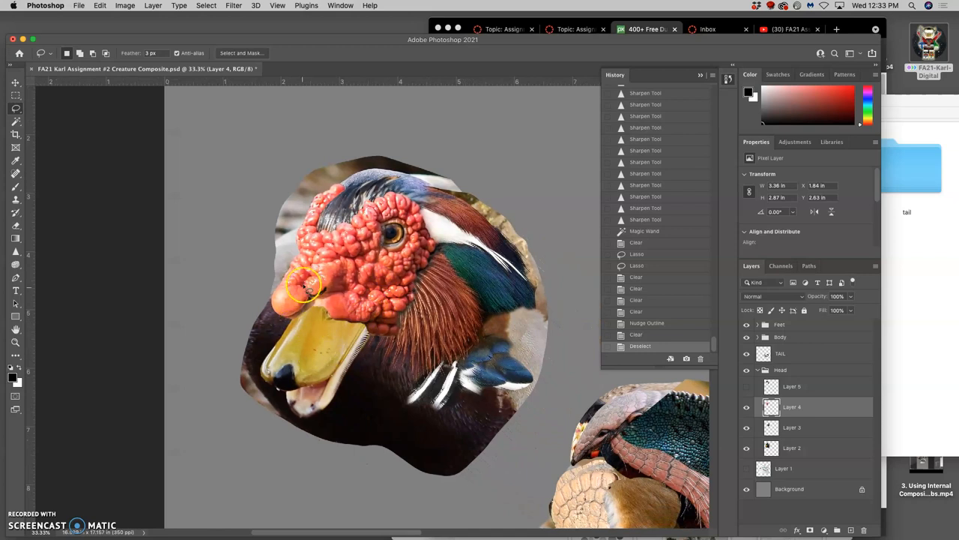
mouse_move(313, 206)
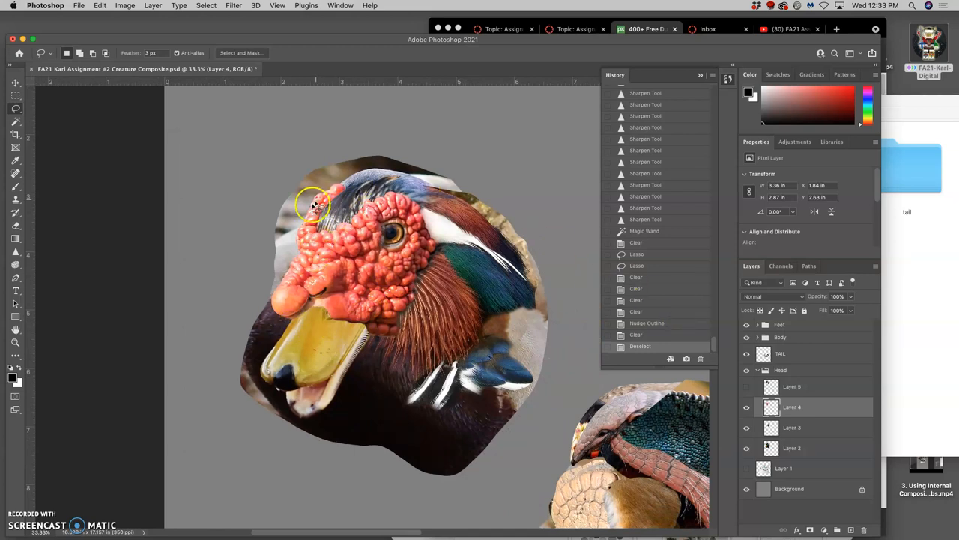
Step: Clear stray specks below the neck on Layer 3, then show Layer 2 and Layer 5
left_click(746, 447)
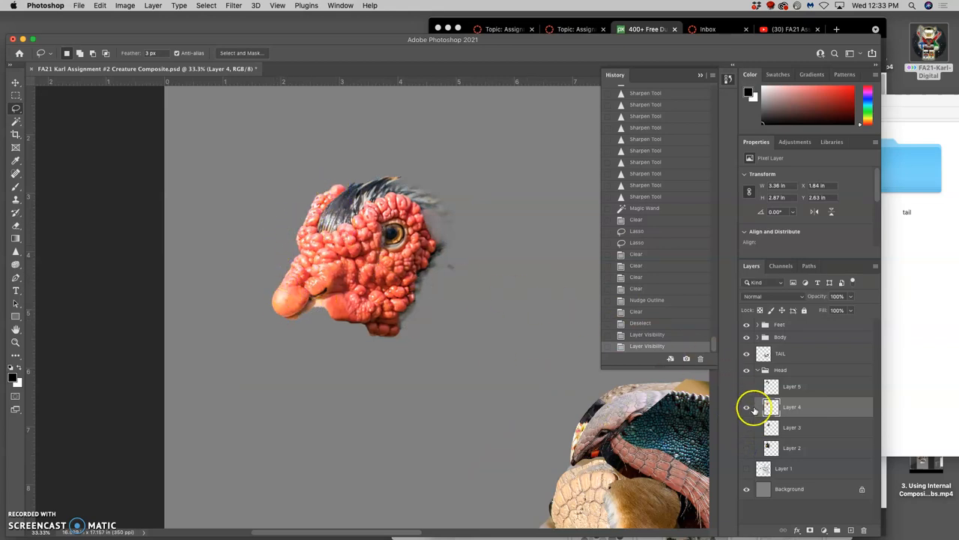
left_click(746, 407)
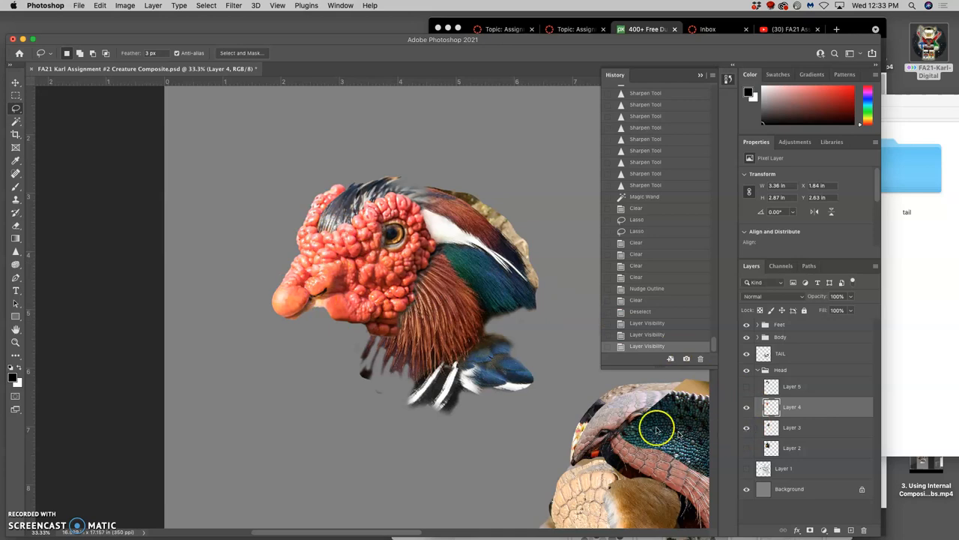
mouse_move(360, 351)
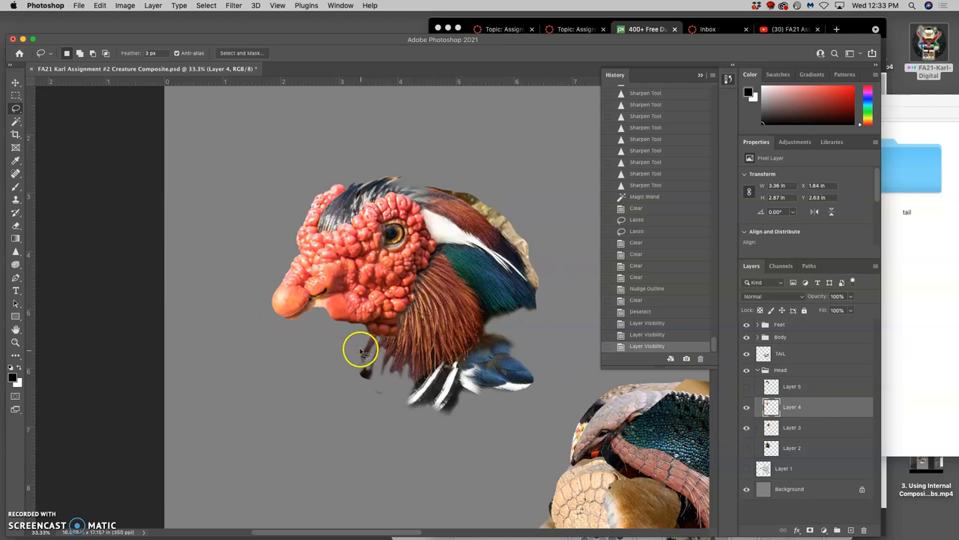
mouse_move(442, 352)
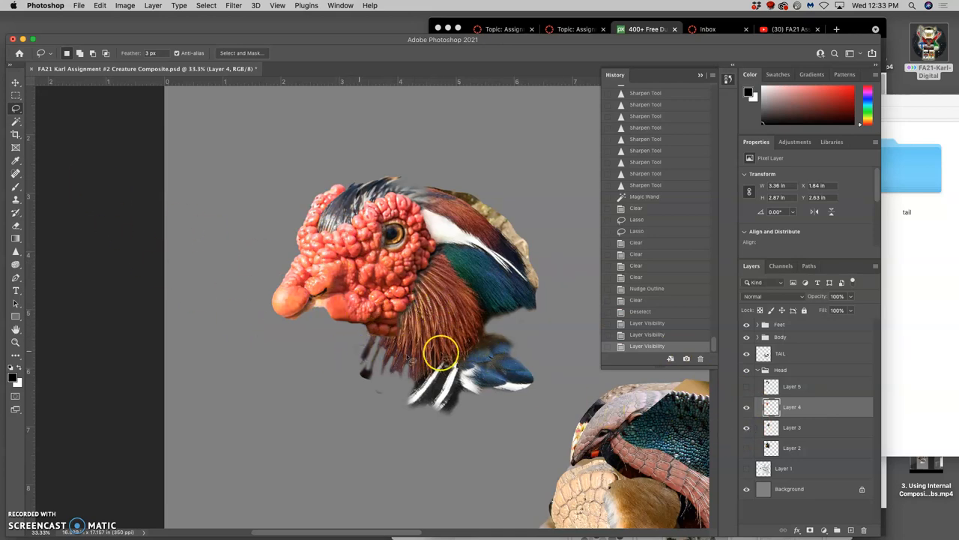
left_click(792, 427)
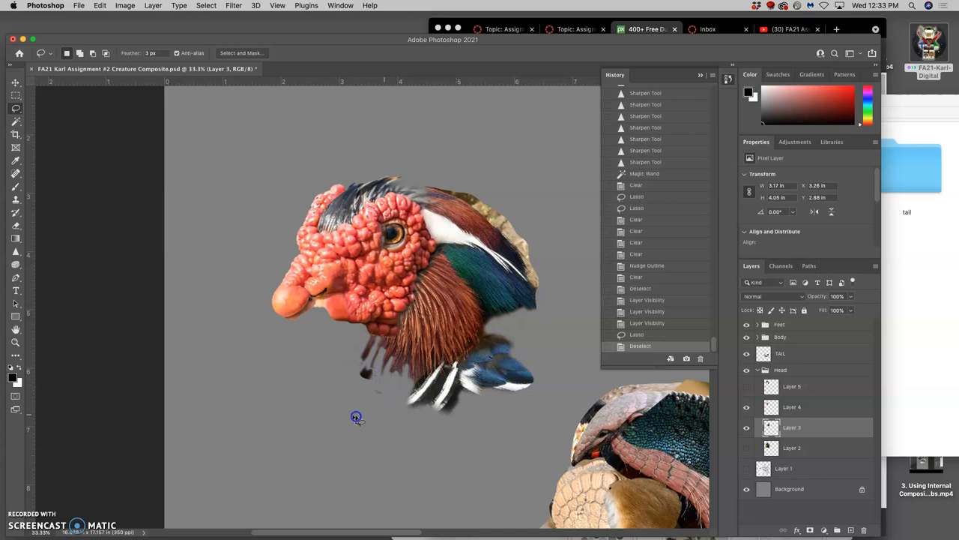
left_click_drag(356, 416, 367, 367)
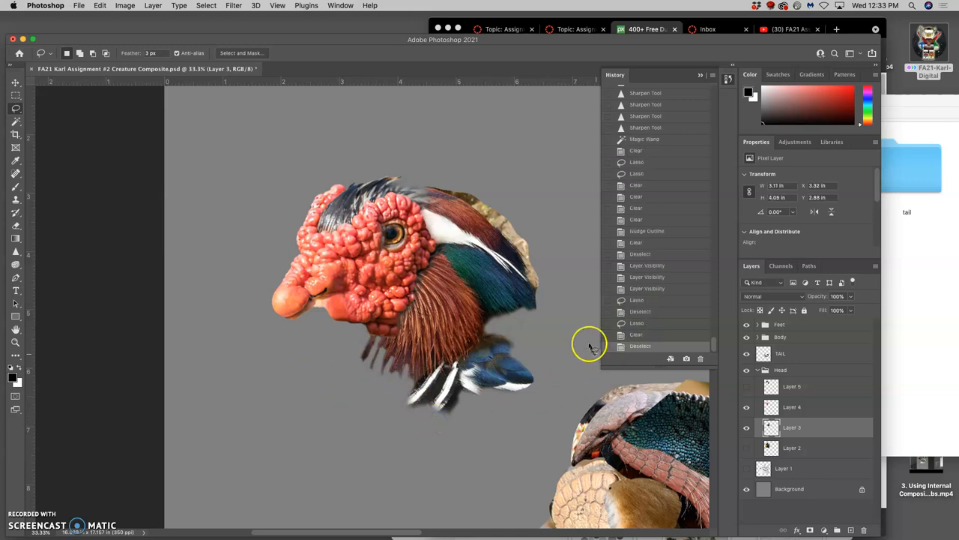
left_click(746, 447)
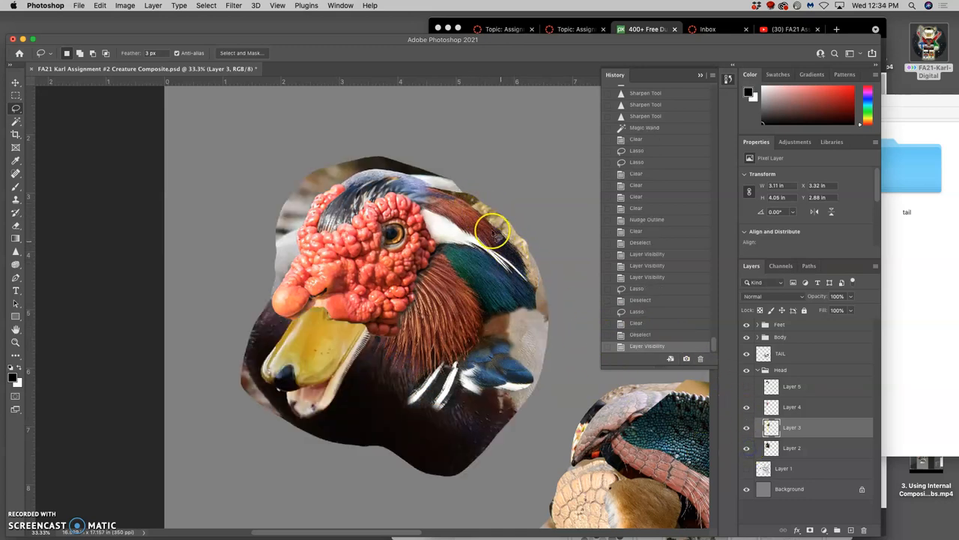
left_click(746, 386)
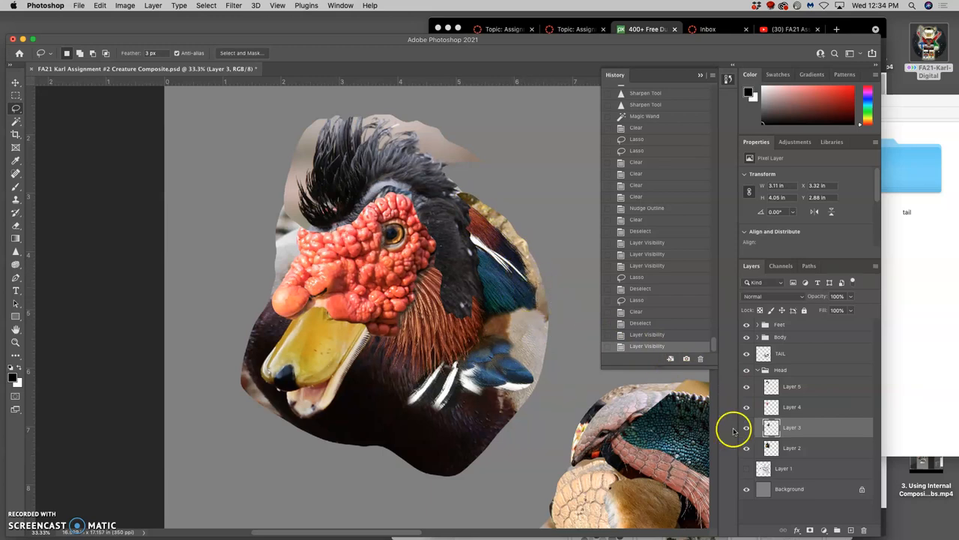
mouse_move(747, 417)
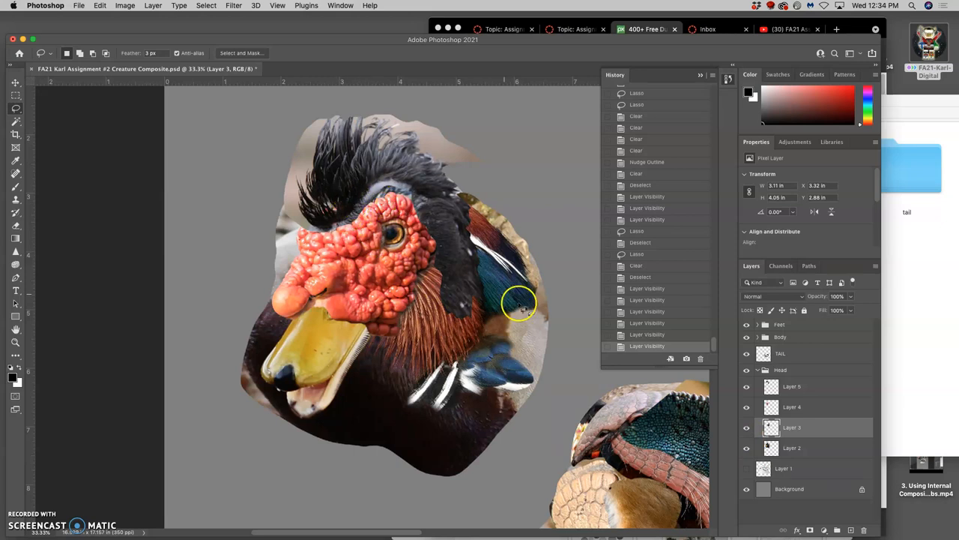
Step: Hide the Layer 2 duck photo and target the mohawk on Layer 5
left_click(745, 448)
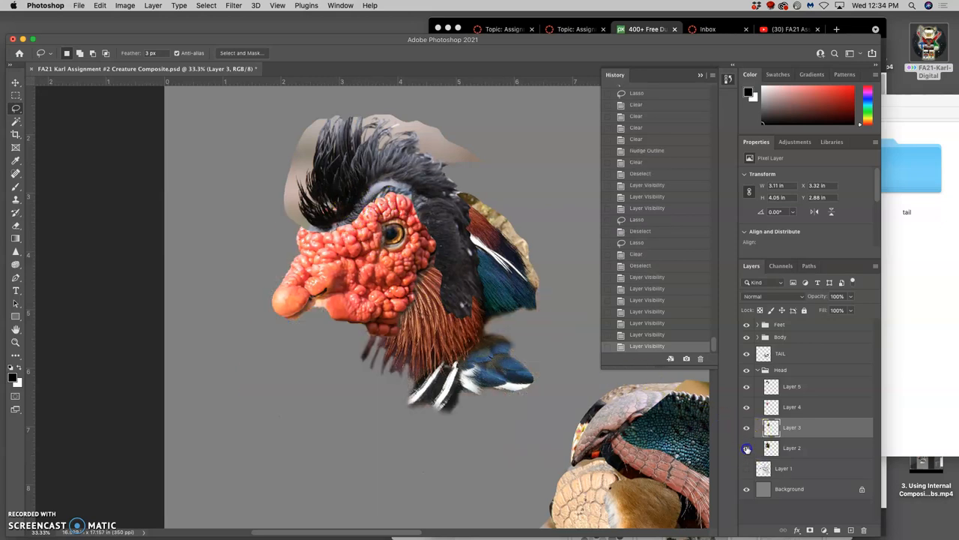
left_click(747, 386)
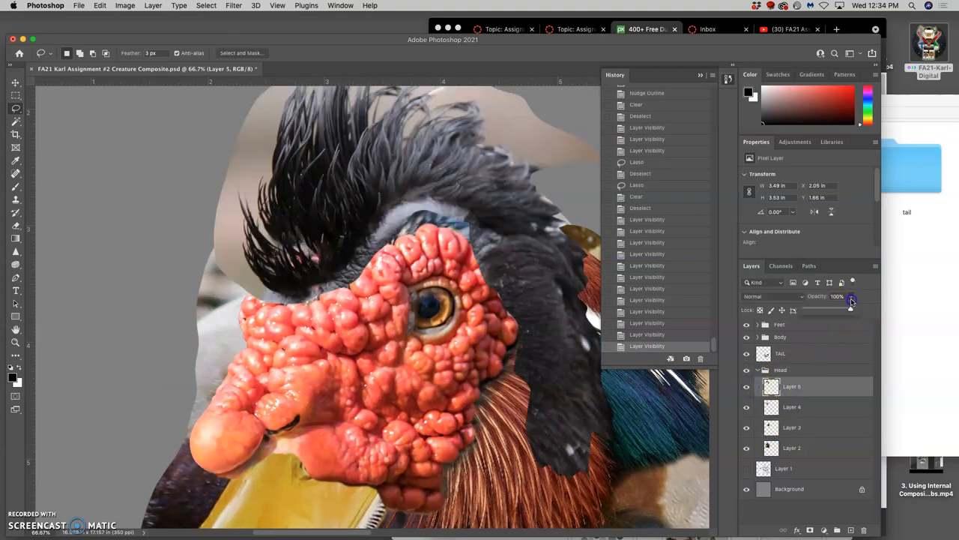
Step: Lower Layer 5 opacity to 54% and lasso the mohawk overlapping the red skin edge
left_click_drag(851, 300, 829, 309)
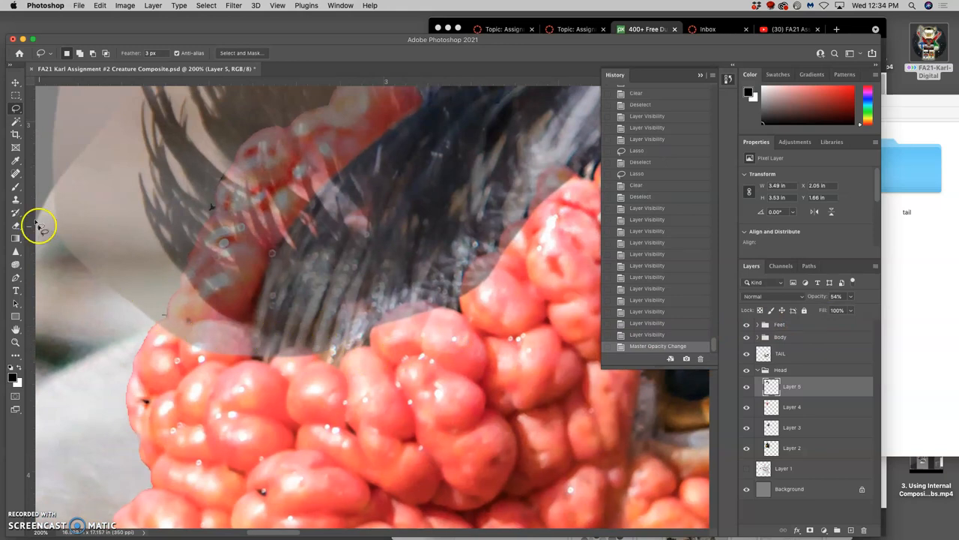
mouse_move(248, 330)
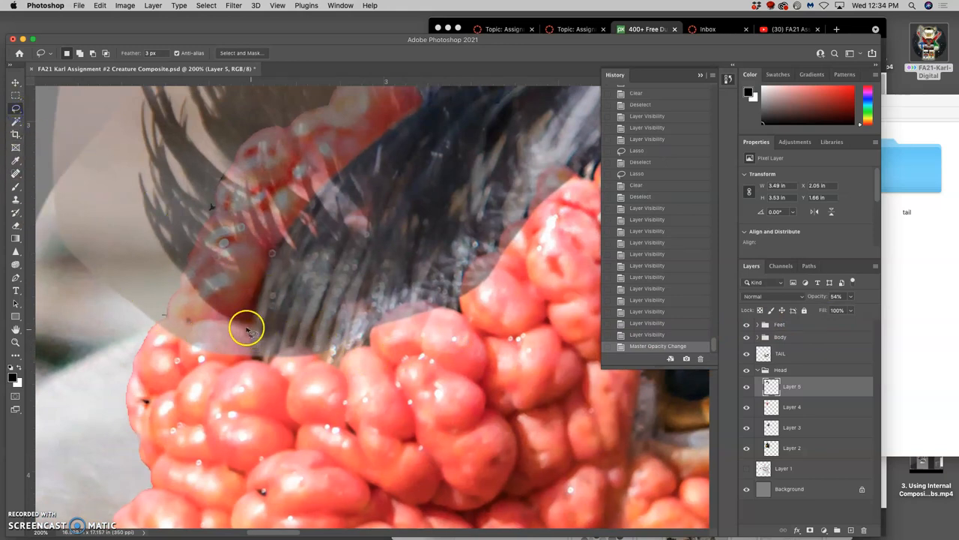
mouse_move(176, 272)
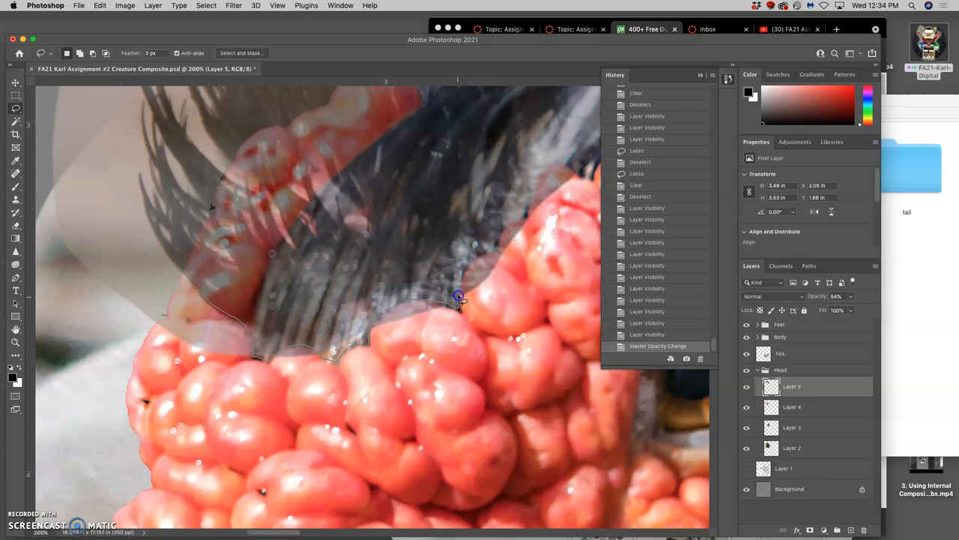
mouse_move(499, 246)
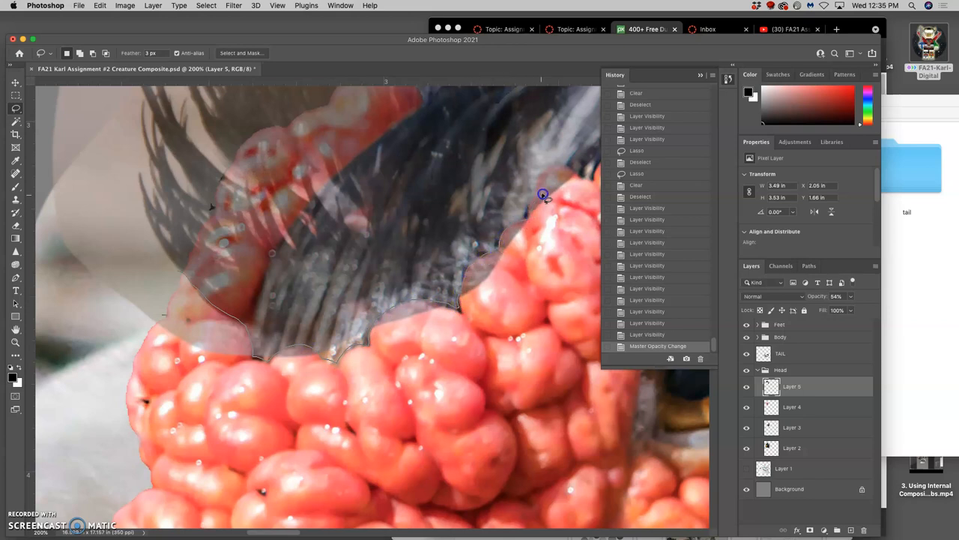
mouse_move(587, 160)
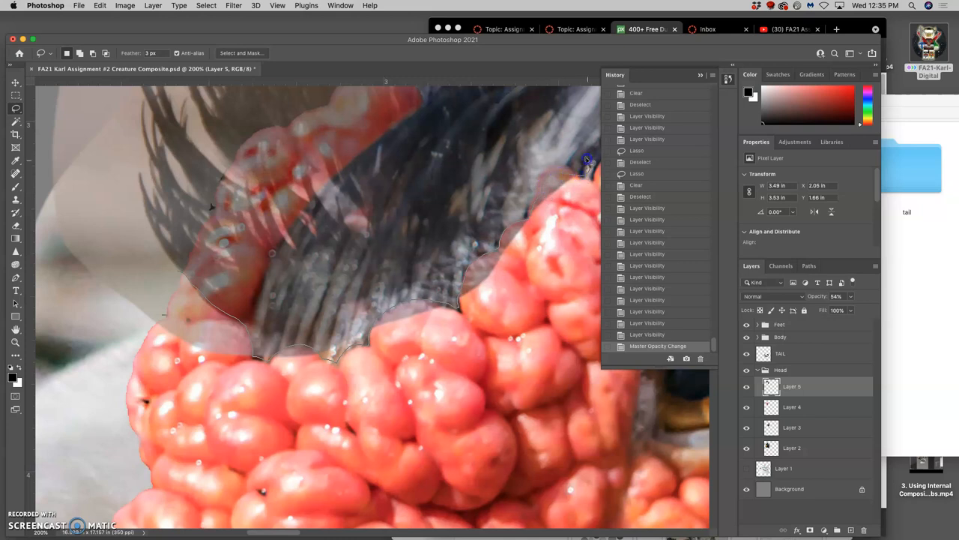
mouse_move(552, 143)
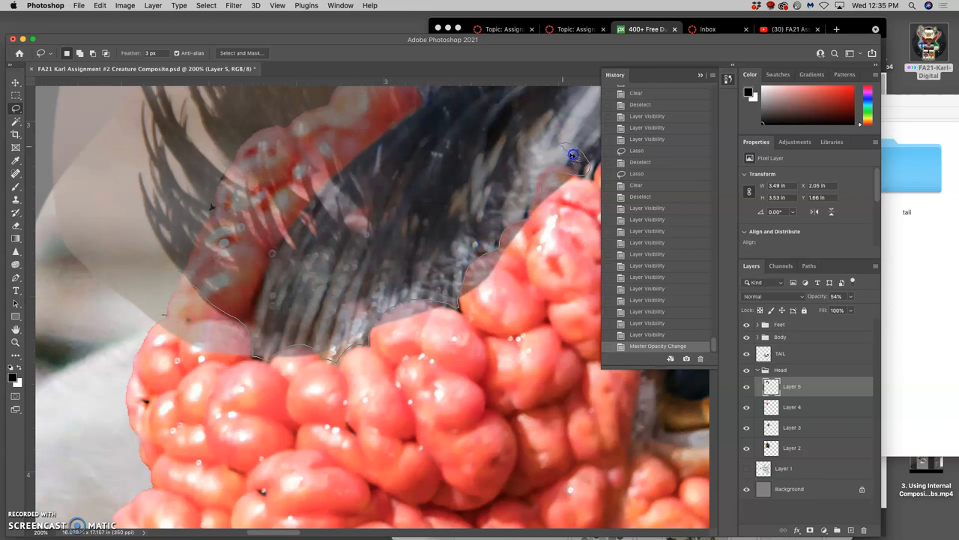
left_click_drag(574, 156, 298, 436)
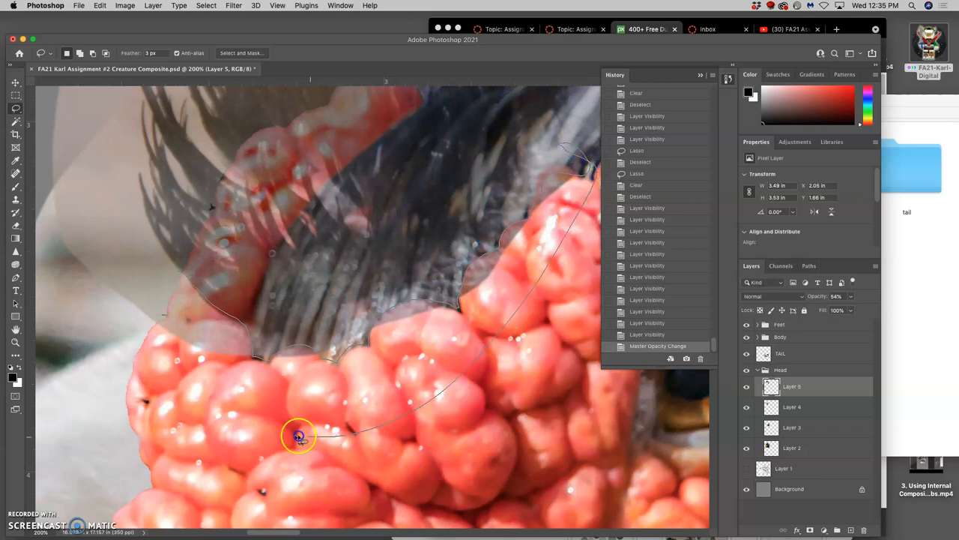
left_click_drag(298, 436, 179, 292)
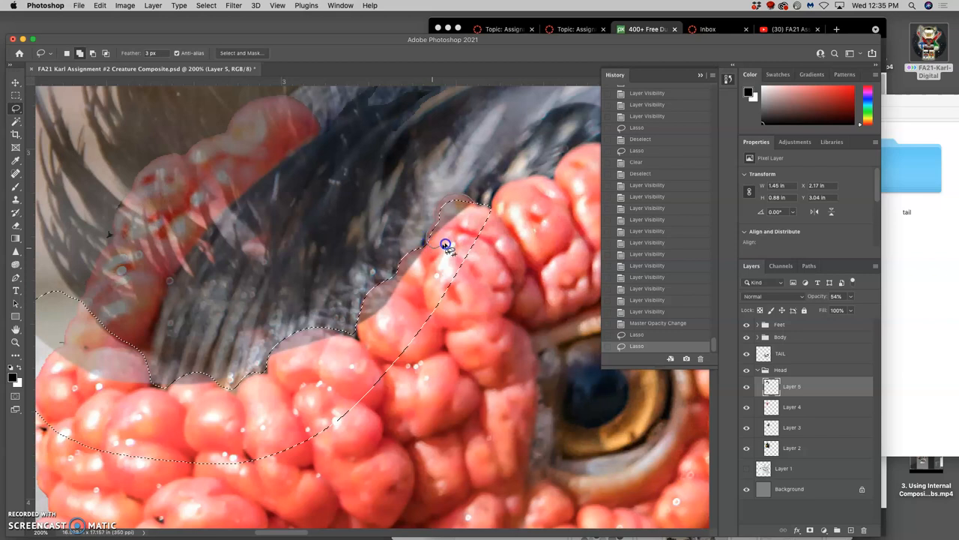
mouse_move(479, 314)
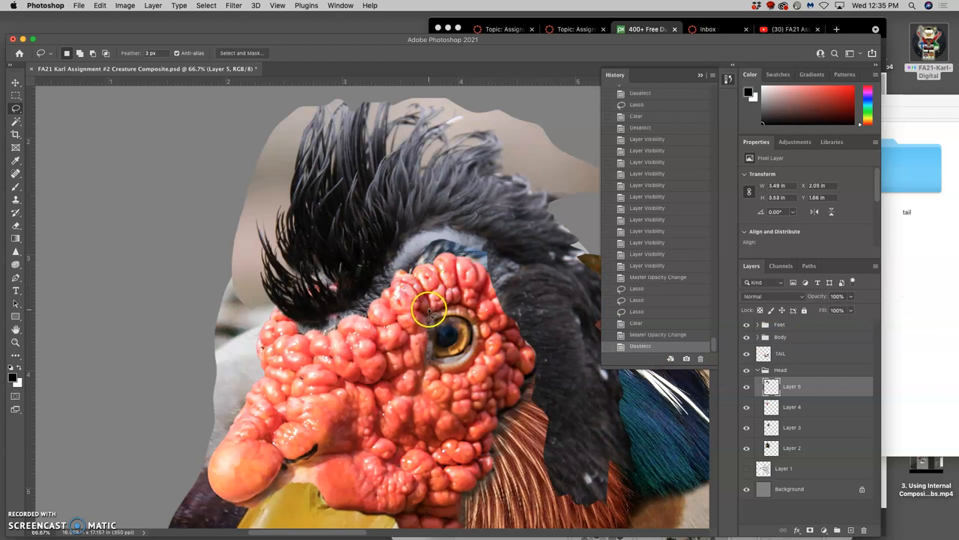
mouse_move(432, 276)
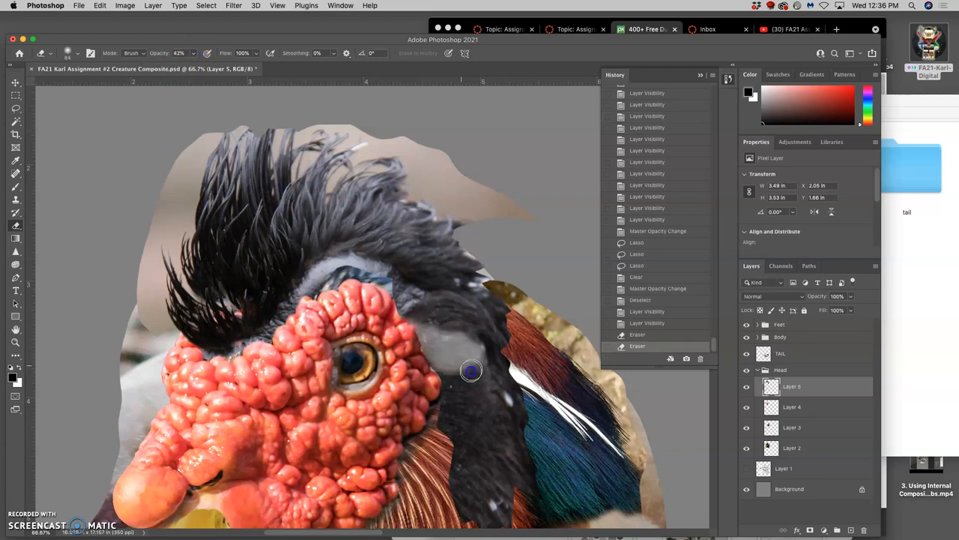
Step: Erase the mohawk's overlap along the neck feathers, stepping back one erasing stroke
left_click_drag(471, 371, 518, 390)
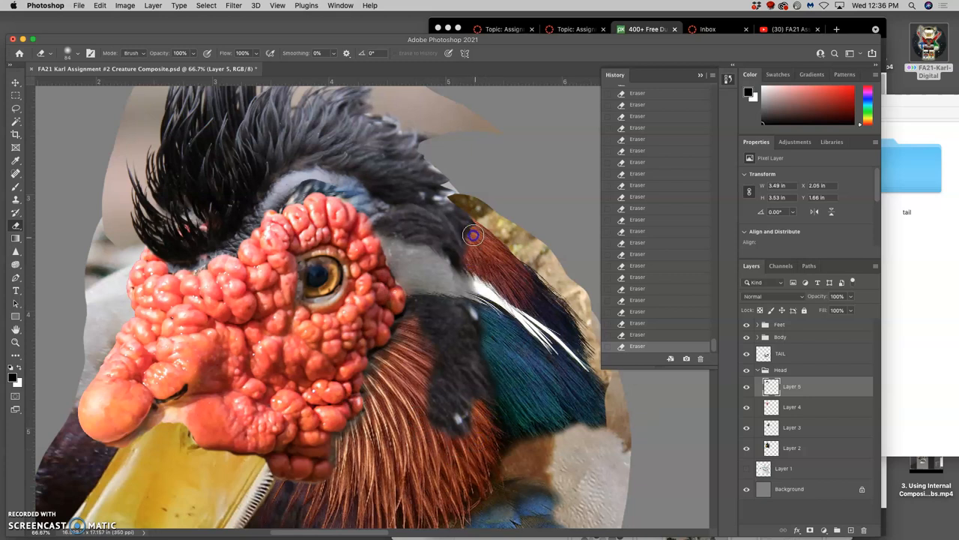
left_click_drag(473, 234, 484, 270)
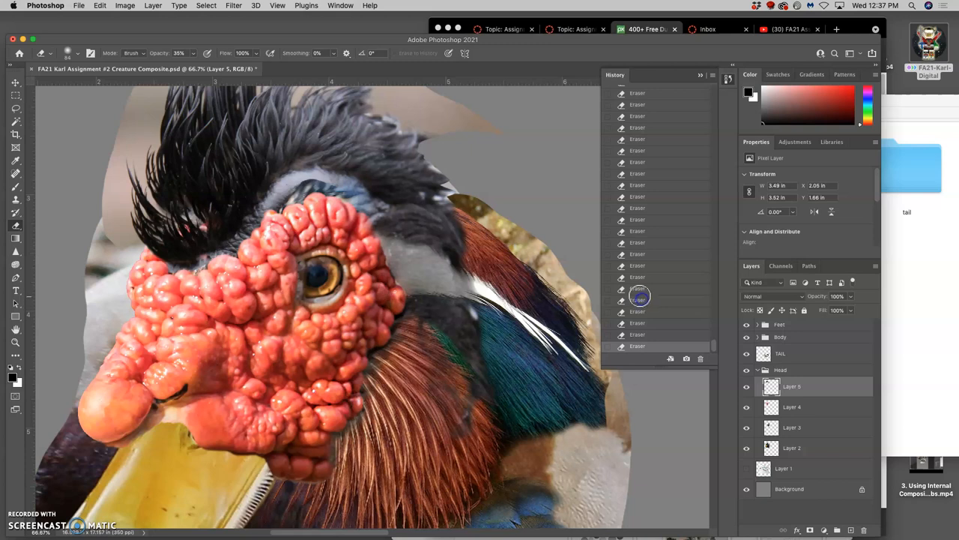
left_click(637, 299)
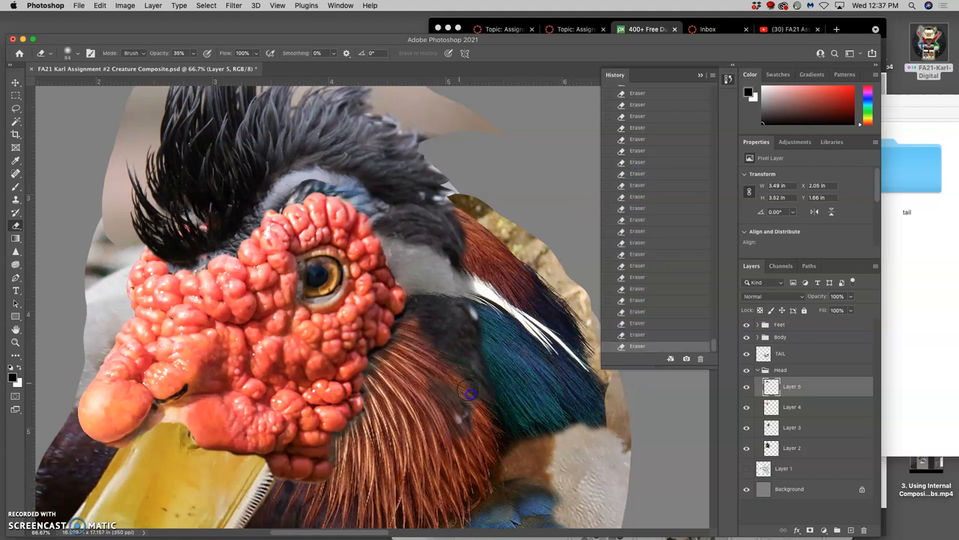
mouse_move(646, 292)
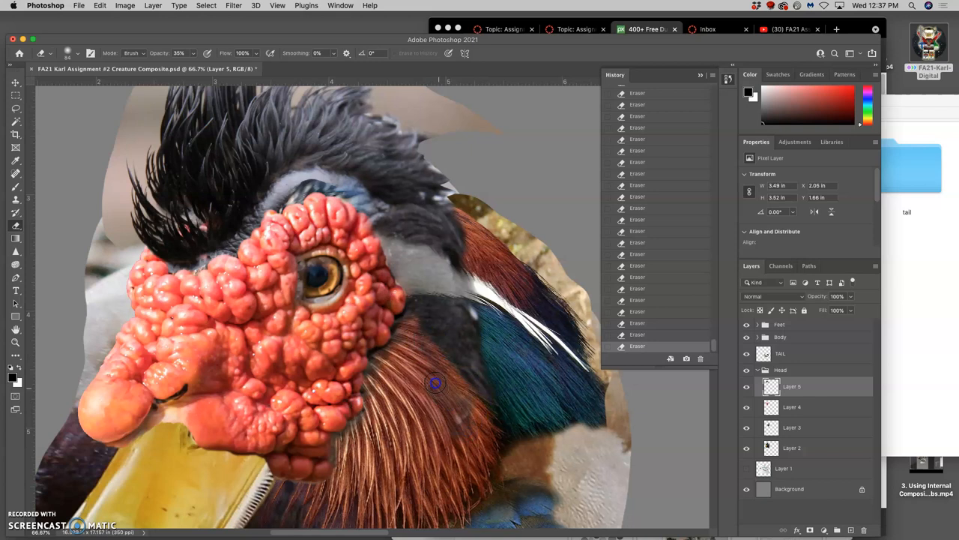
mouse_move(434, 371)
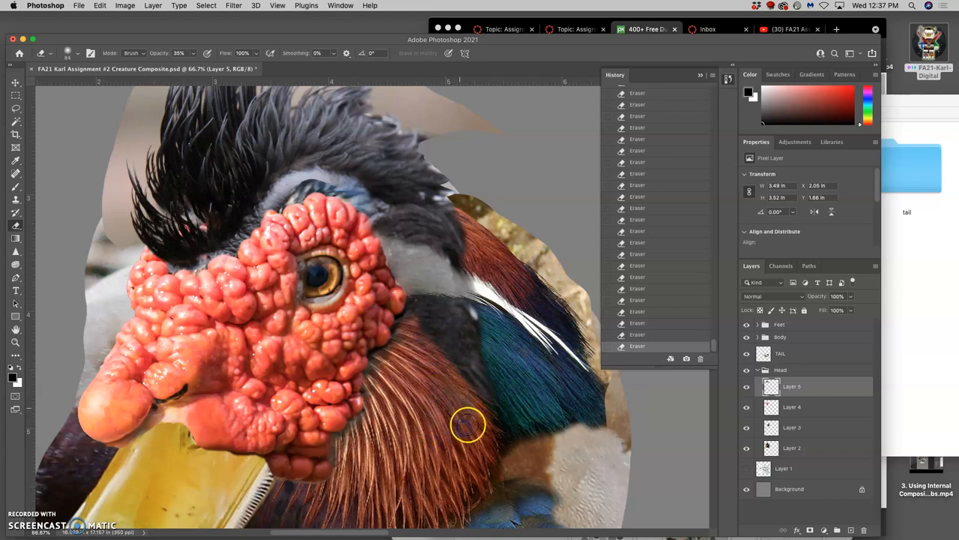
mouse_move(468, 367)
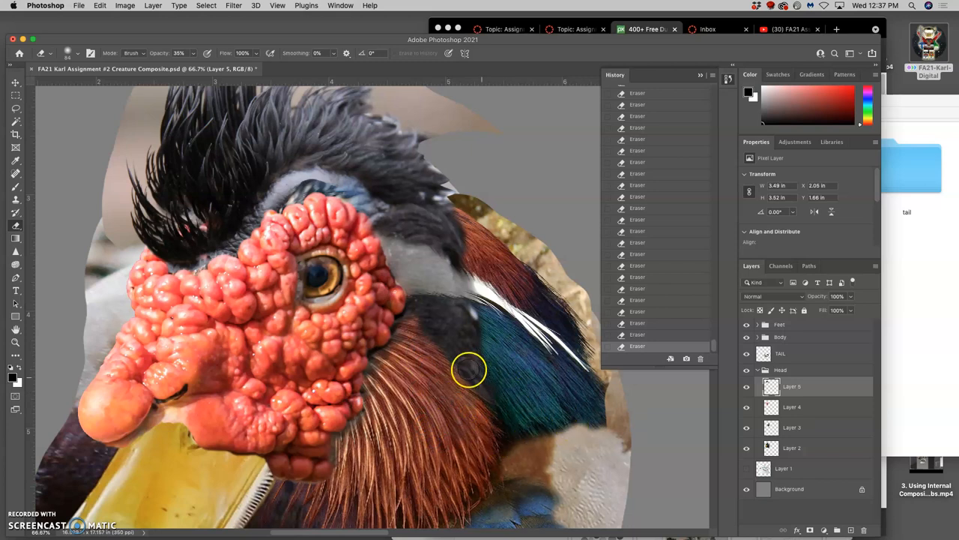
mouse_move(433, 333)
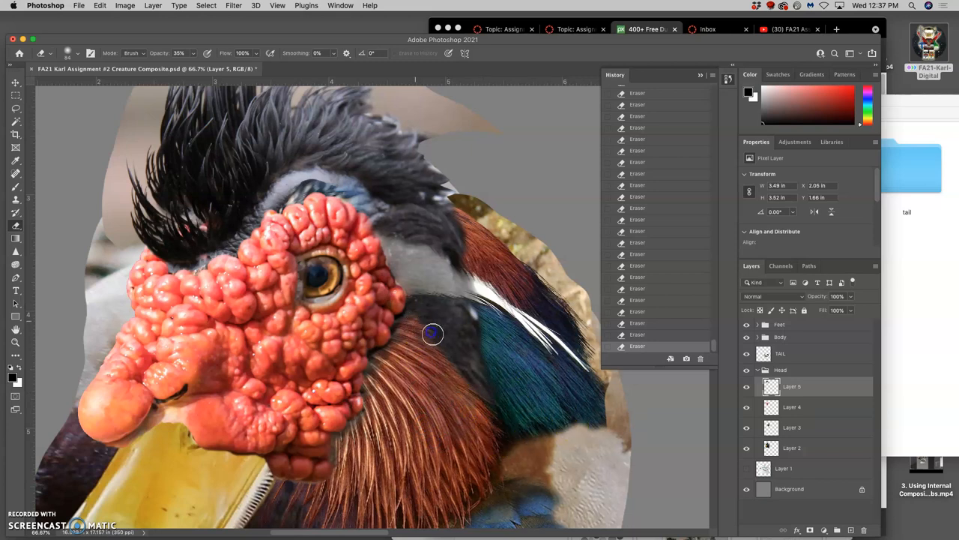
mouse_move(421, 317)
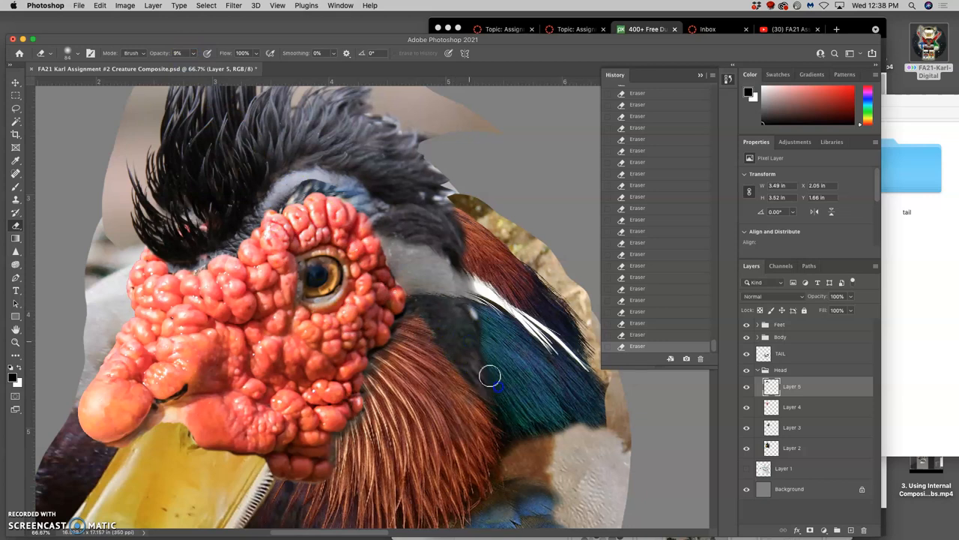
mouse_move(478, 360)
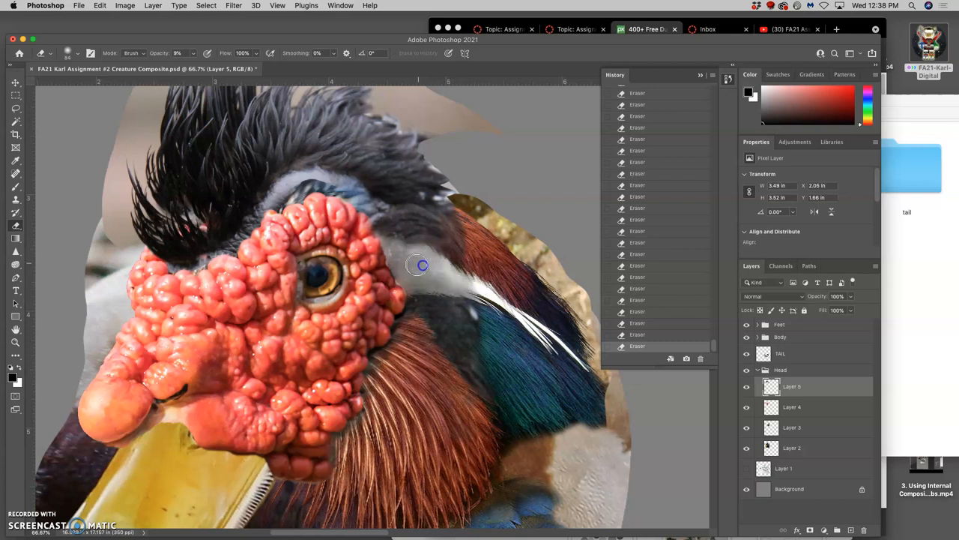
mouse_move(429, 282)
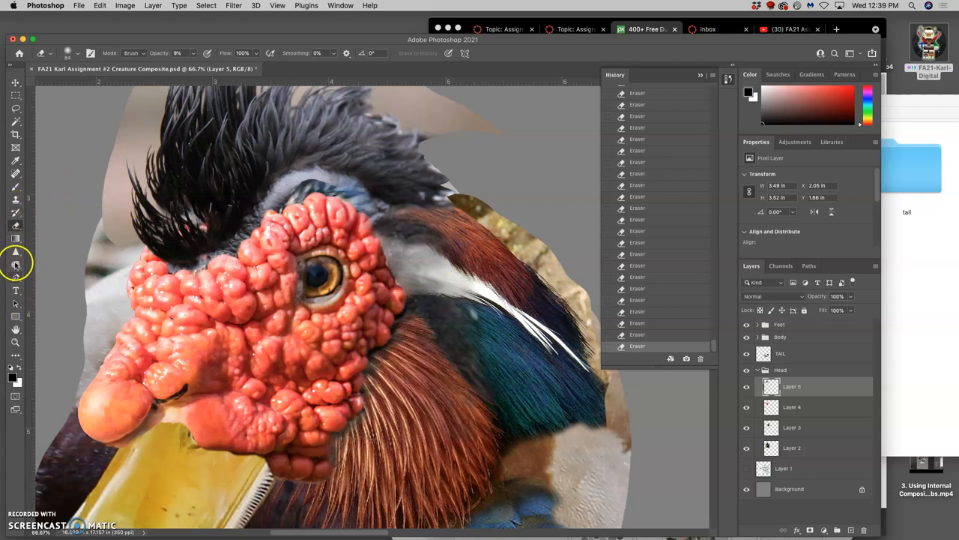
Step: Paint the Sharpen tool at 50% strength over the mohawk edge and neck feathers
left_click(15, 264)
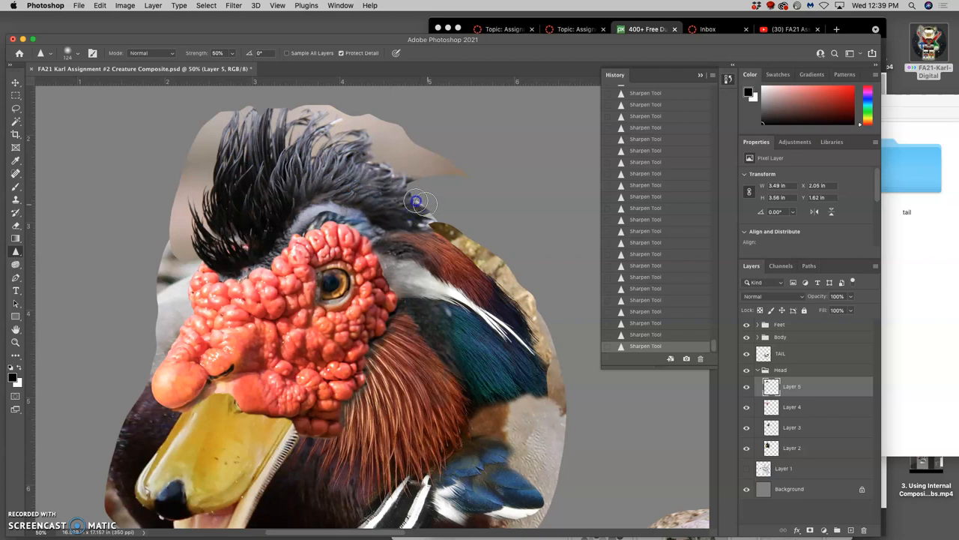
Step: Zoom out, select the Head group and drag it down onto the armoured body
key("cmd+minus")
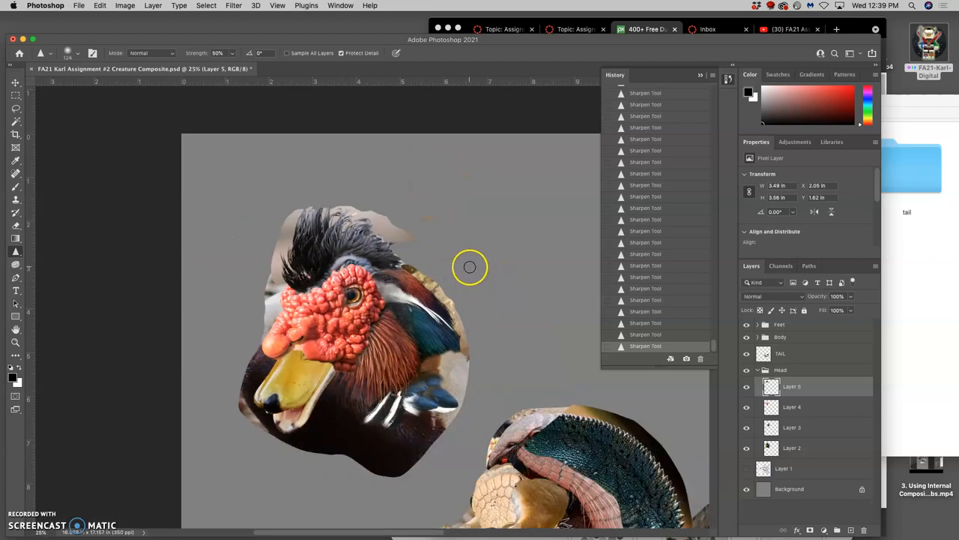
mouse_move(380, 296)
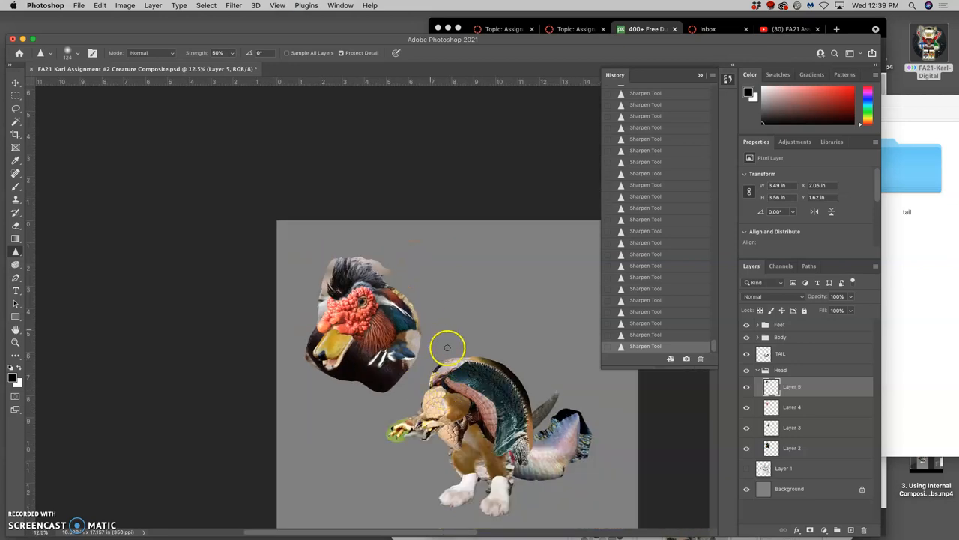
mouse_move(424, 317)
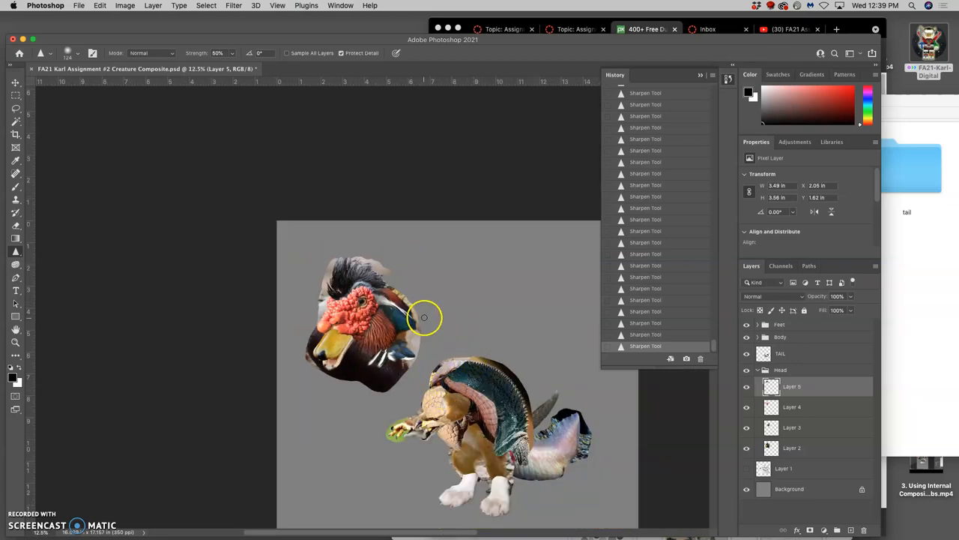
left_click(781, 370)
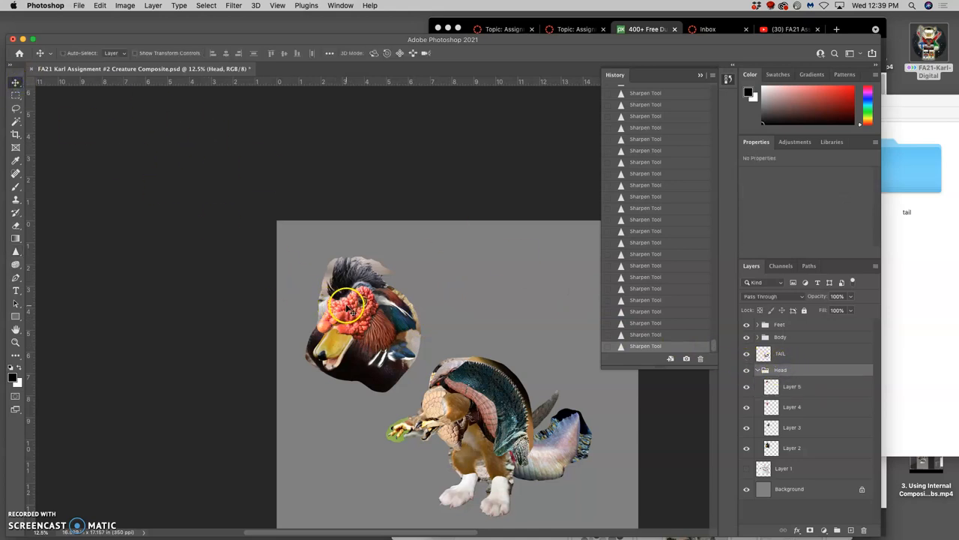
left_click_drag(352, 307, 367, 333)
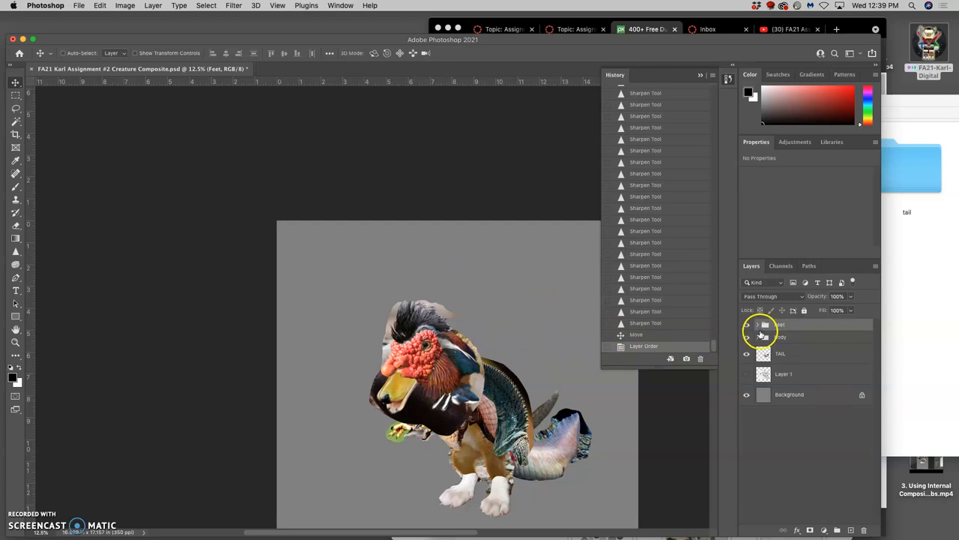
Step: Undo the reorder, raise the Head group above Feet and Body, and toggle visibility to check
left_click(757, 324)
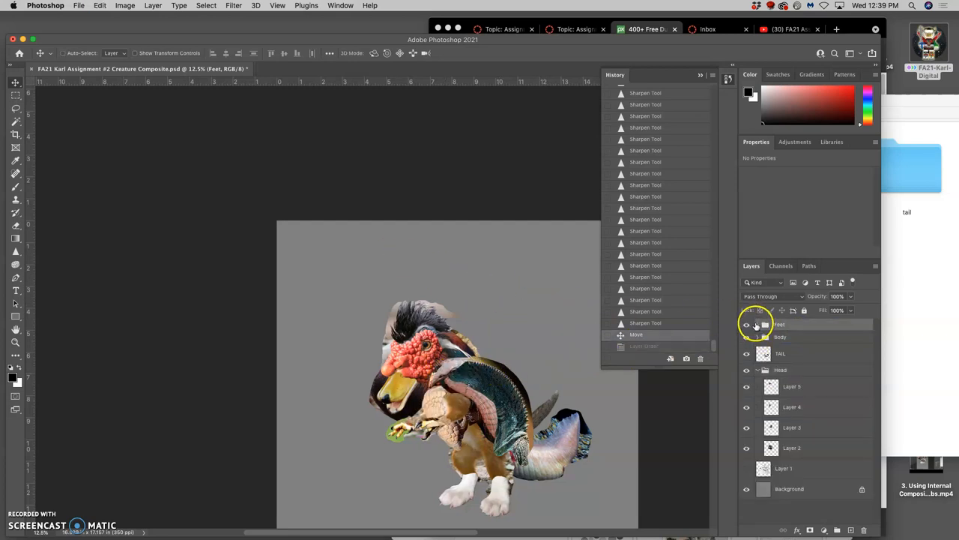
left_click(781, 369)
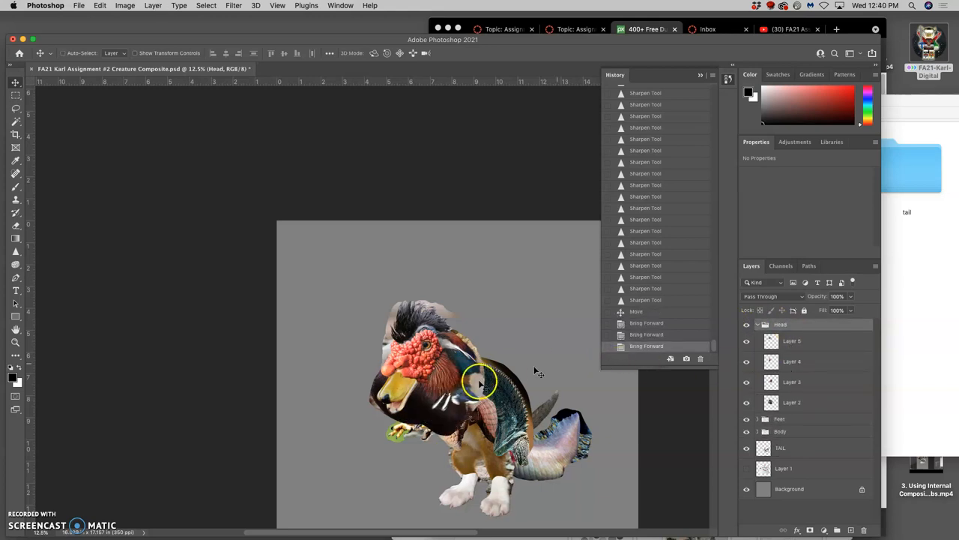
left_click(757, 323)
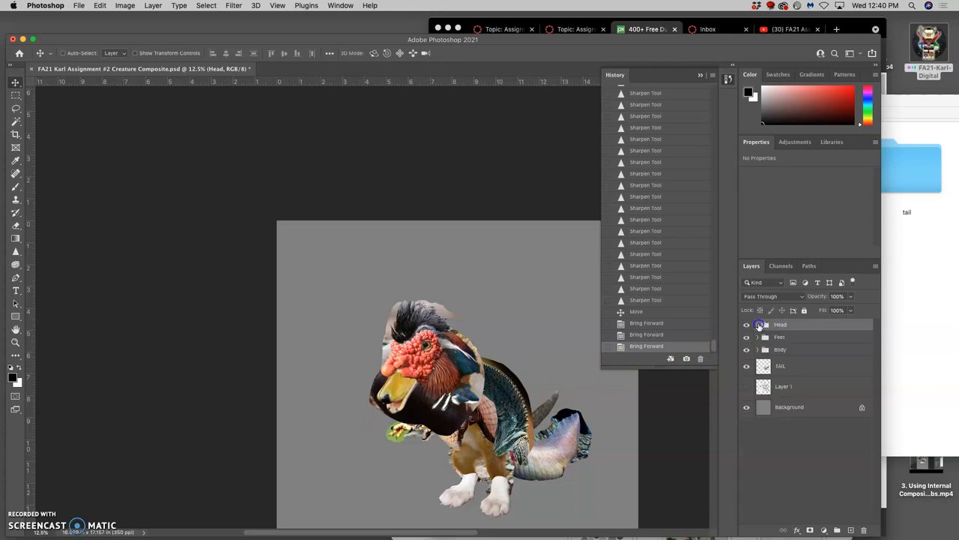
left_click(746, 324)
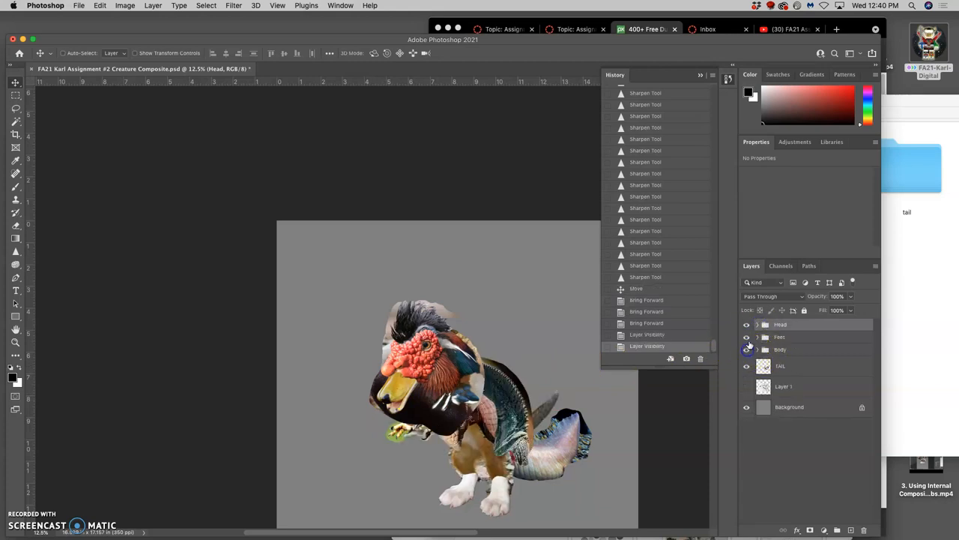
left_click(757, 324)
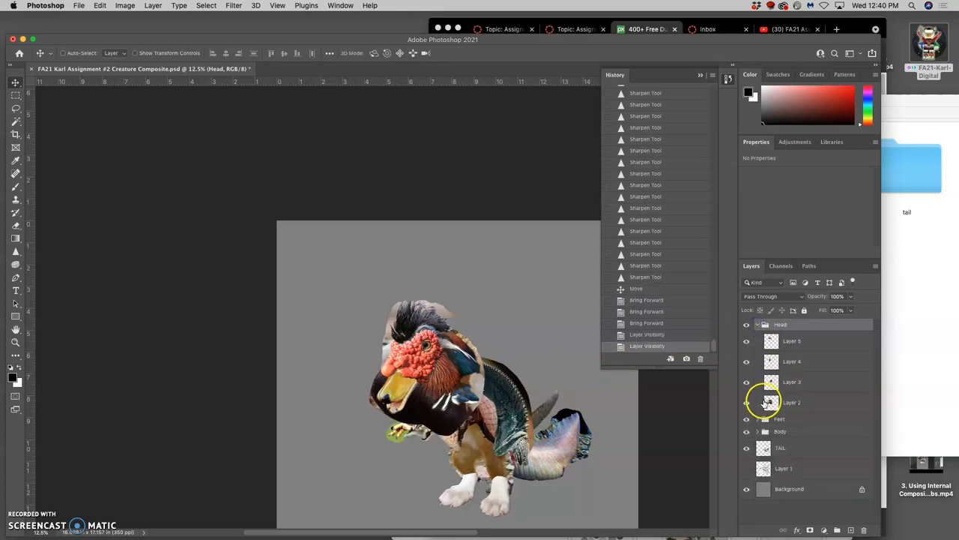
left_click(746, 402)
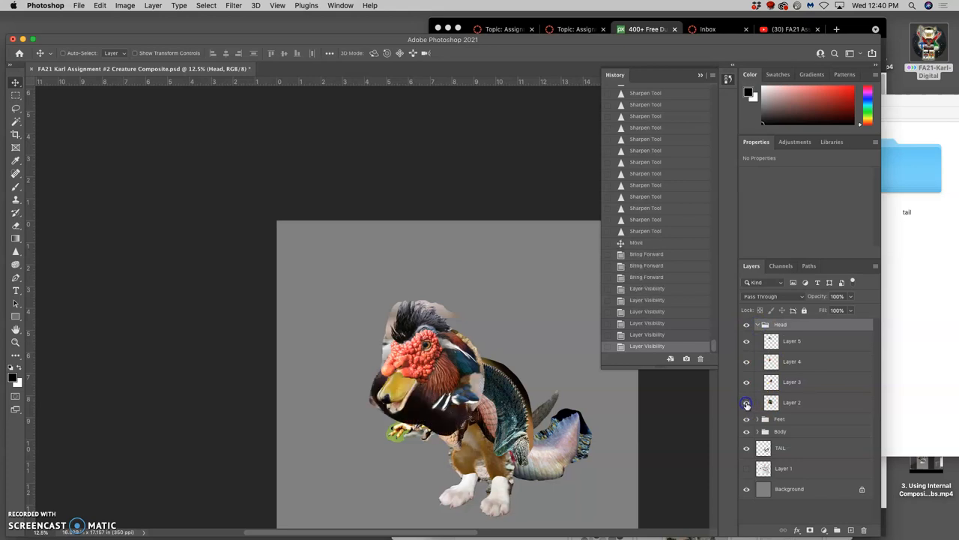
left_click(15, 112)
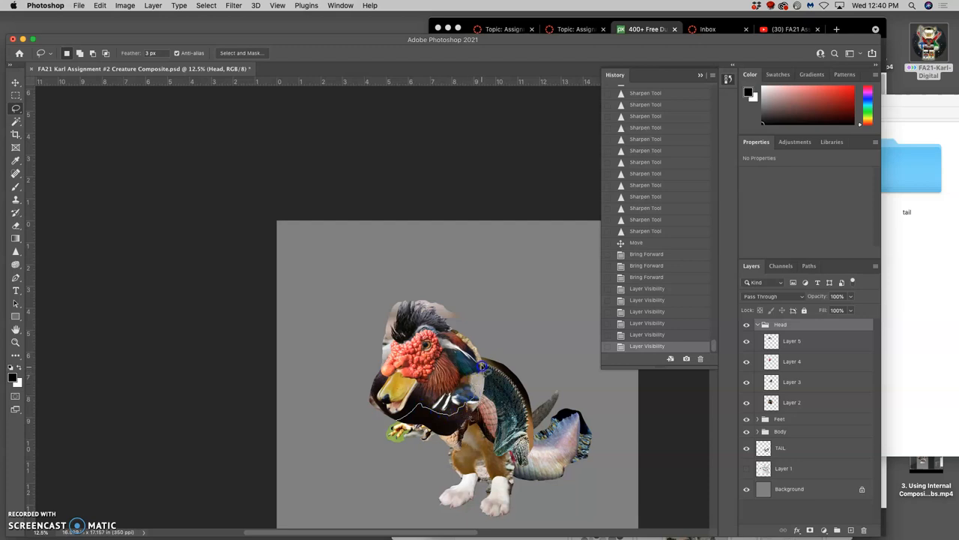
mouse_move(505, 338)
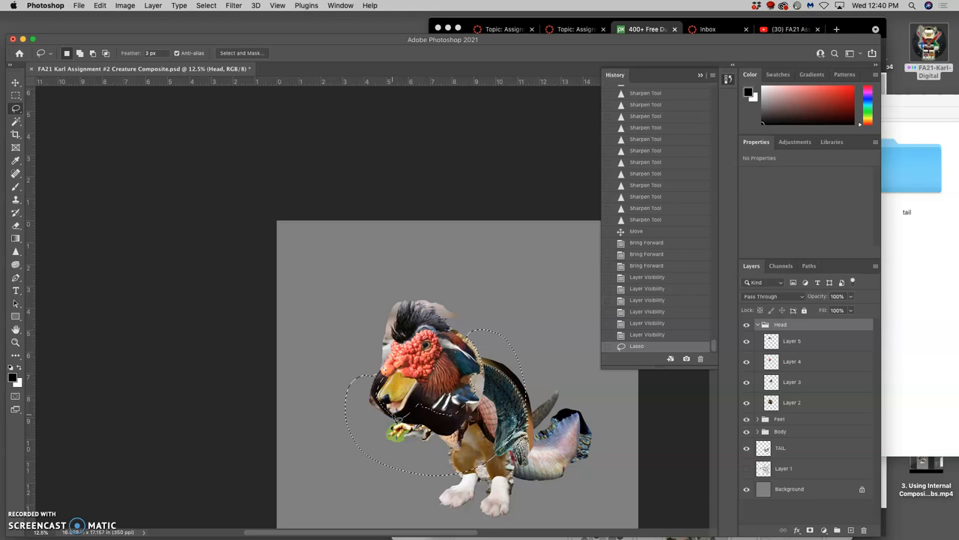
Step: Delete the lassoed dark lower neck from Layer 2, dismissing the group warning
key("Delete")
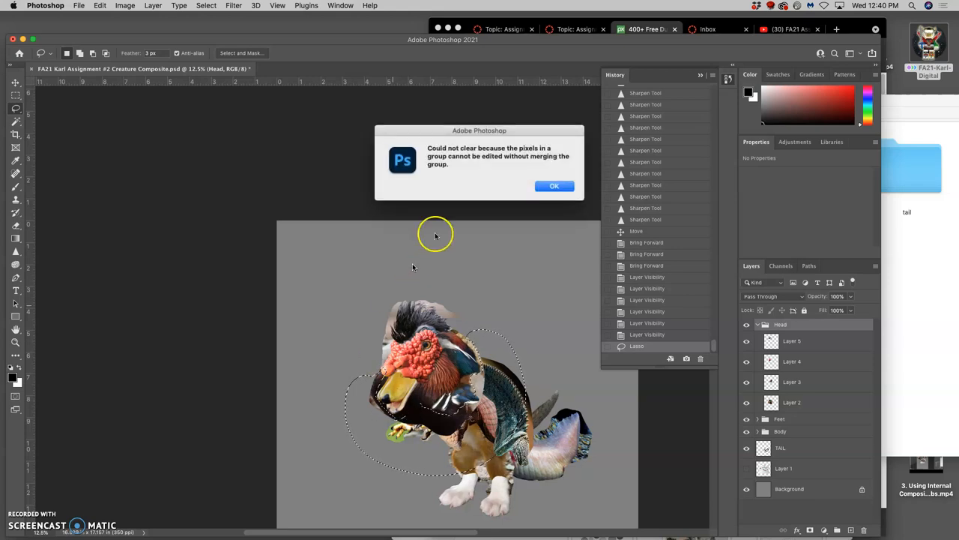
left_click(553, 186)
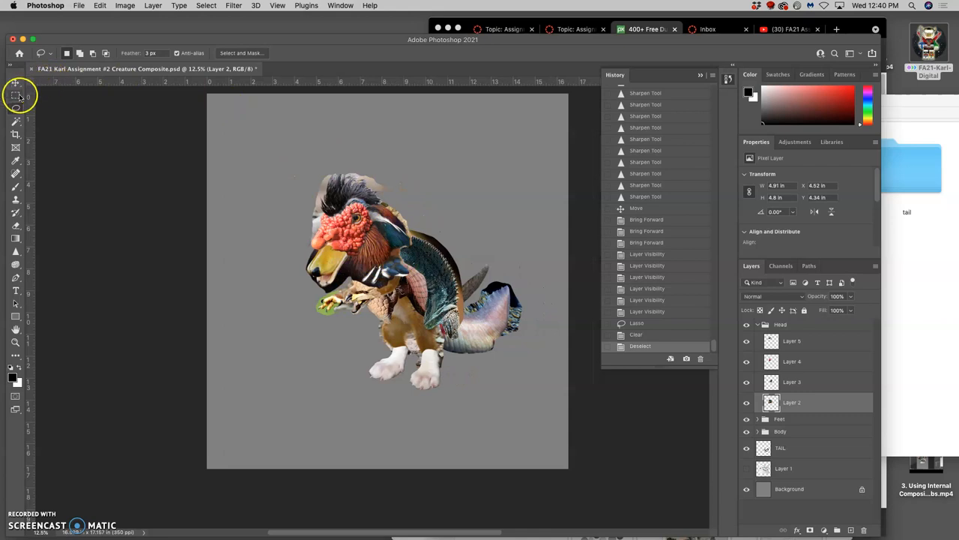
mouse_move(15, 96)
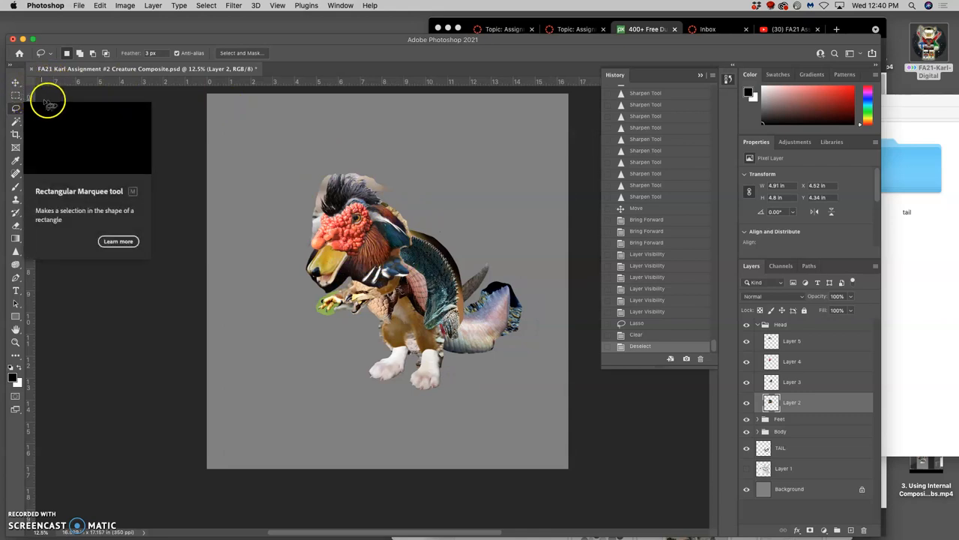
mouse_move(160, 124)
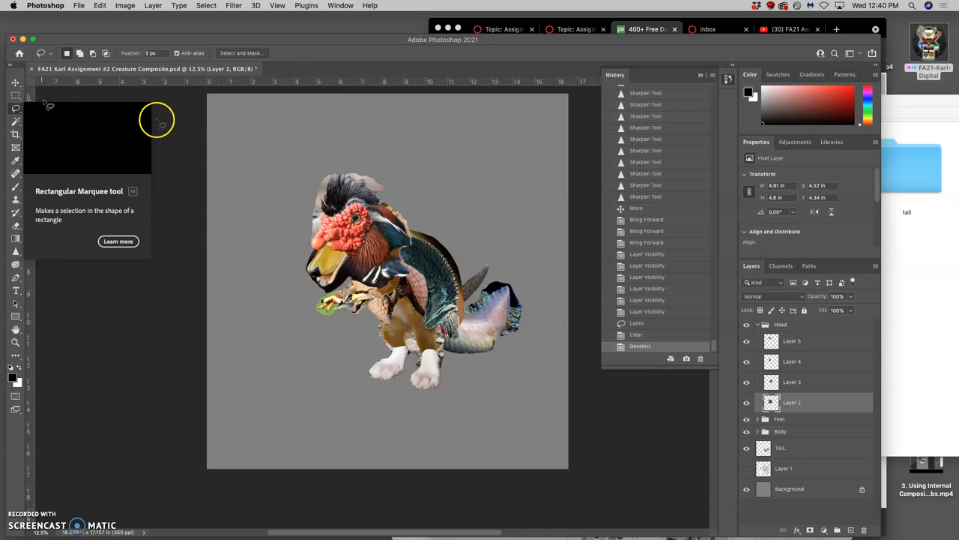
mouse_move(273, 186)
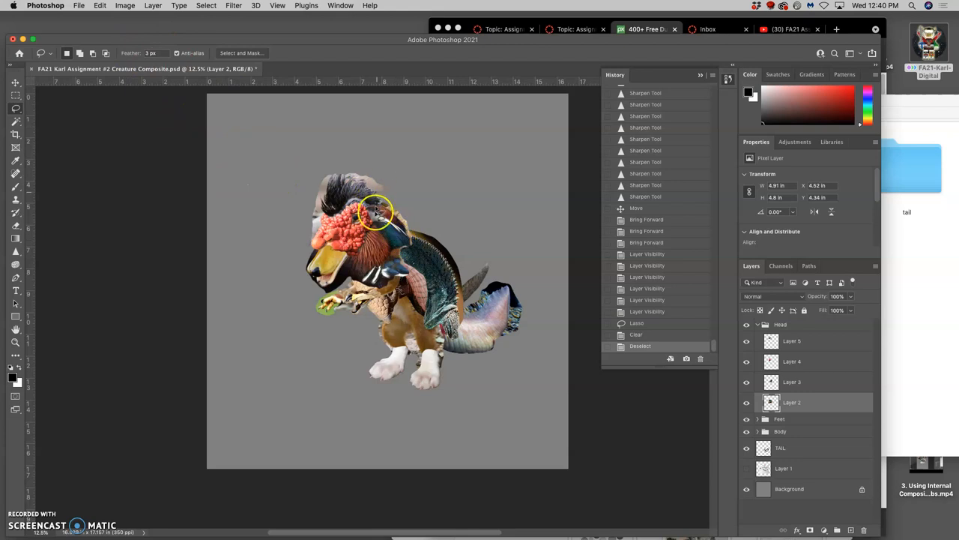
mouse_move(296, 183)
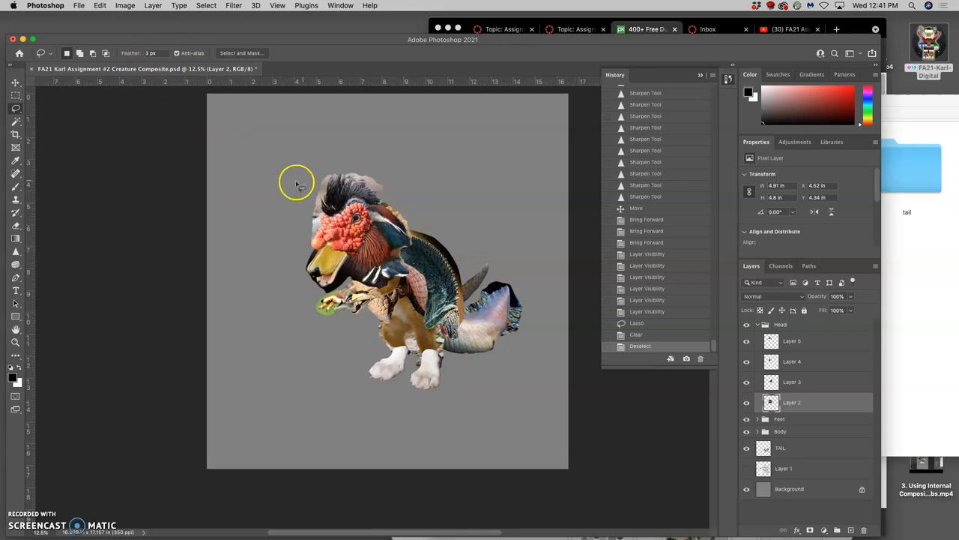
Step: Save the creature composite document from the File menu
left_click(79, 5)
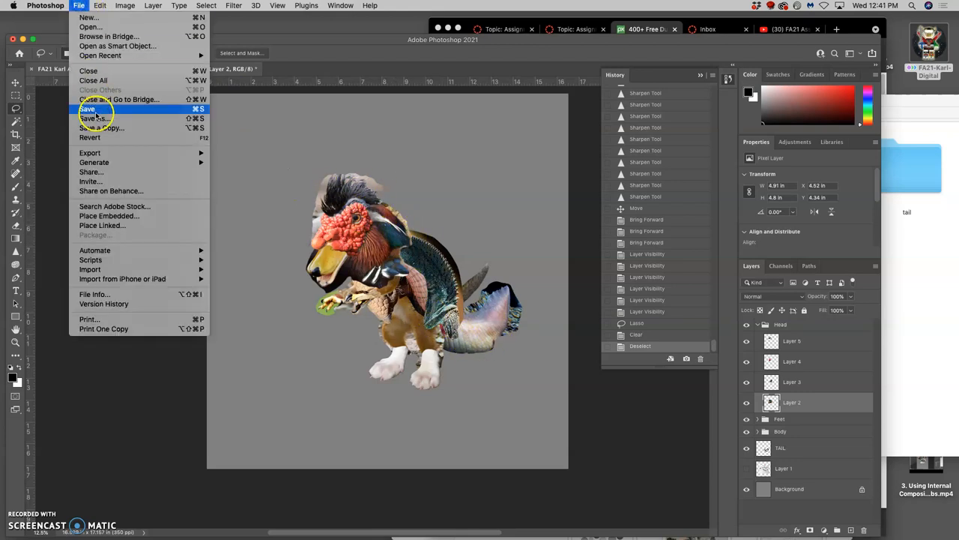
left_click(88, 109)
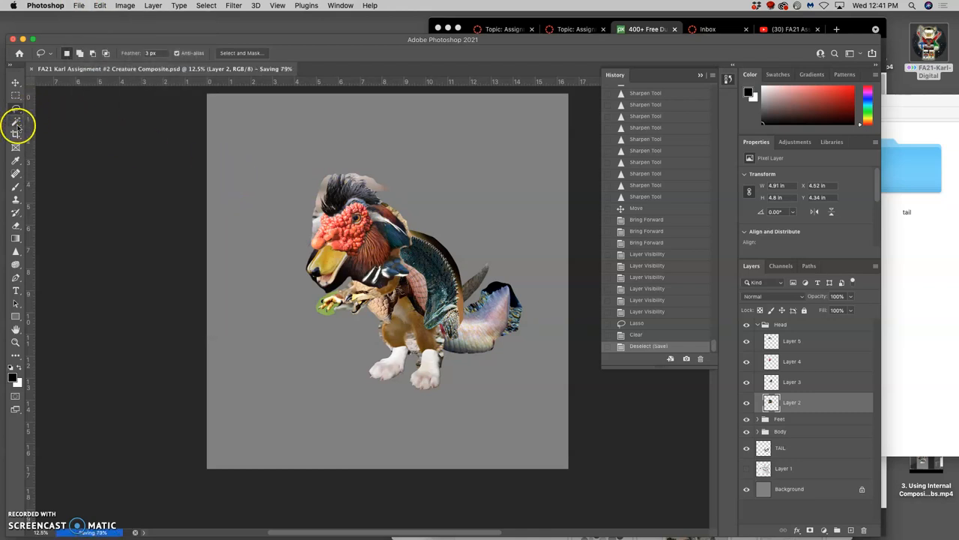
Step: Crop the canvas tightly around the creature, then briefly show and hide Layer 1's sketch
left_click(15, 135)
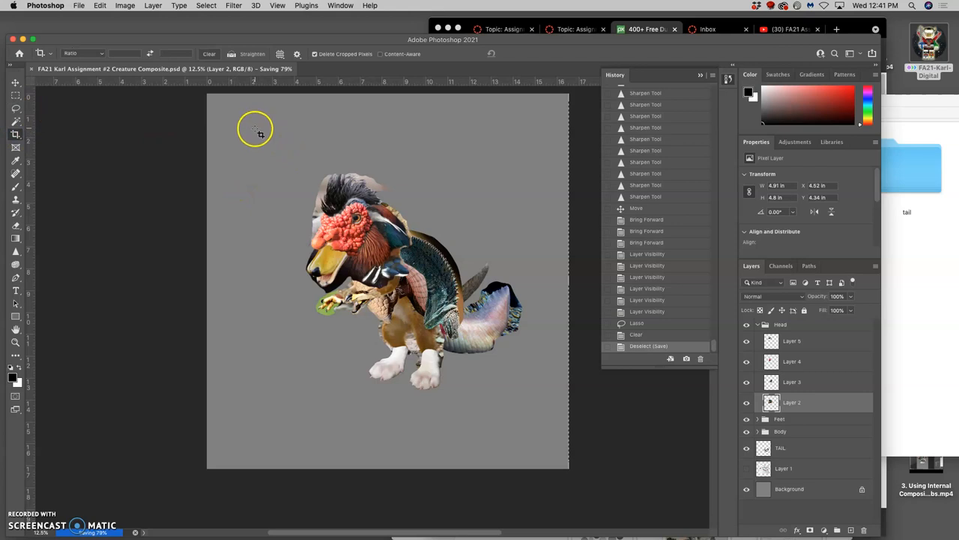
left_click_drag(255, 128, 564, 441)
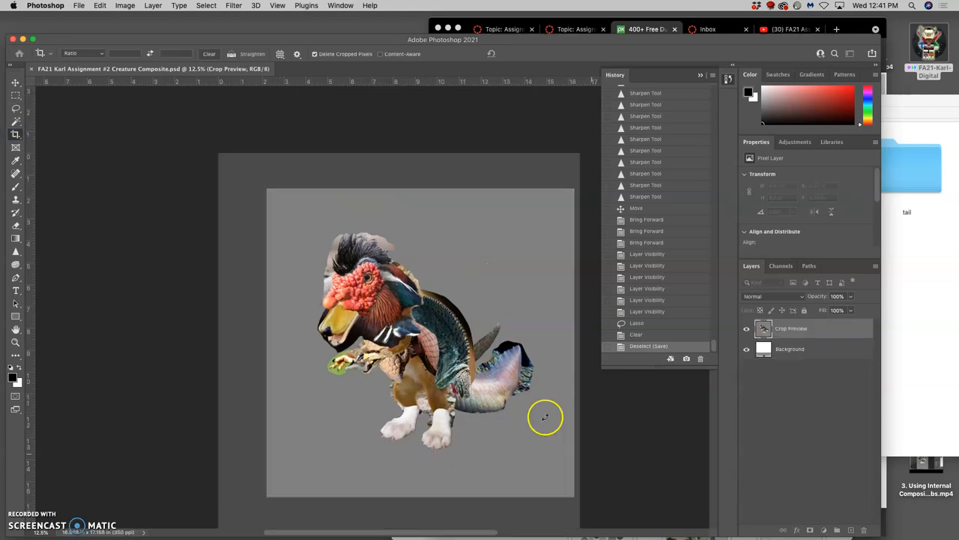
key("Return")
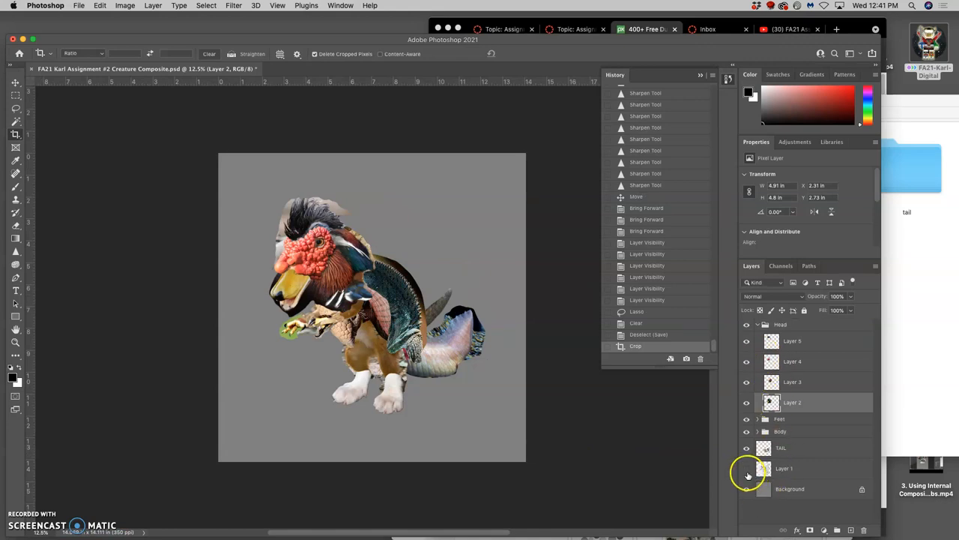
left_click(746, 470)
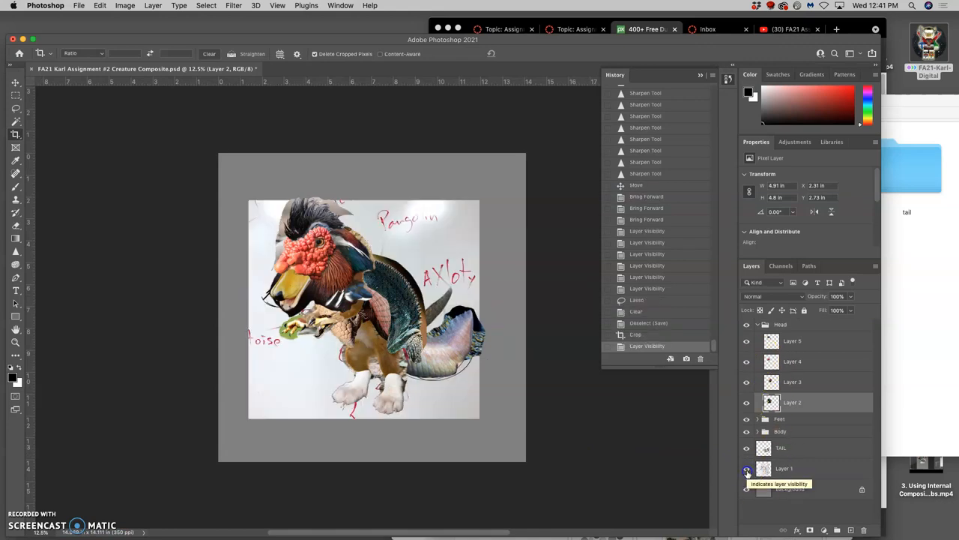
left_click(746, 472)
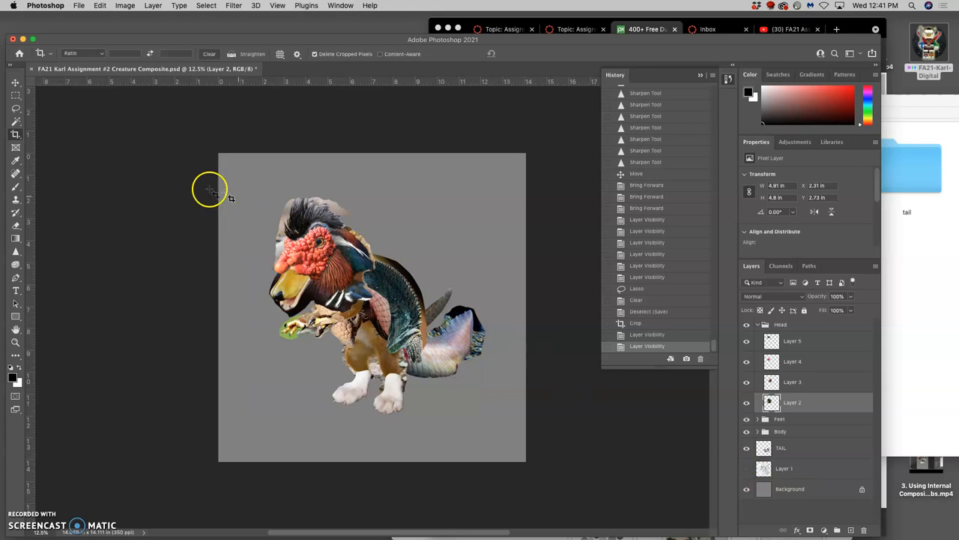